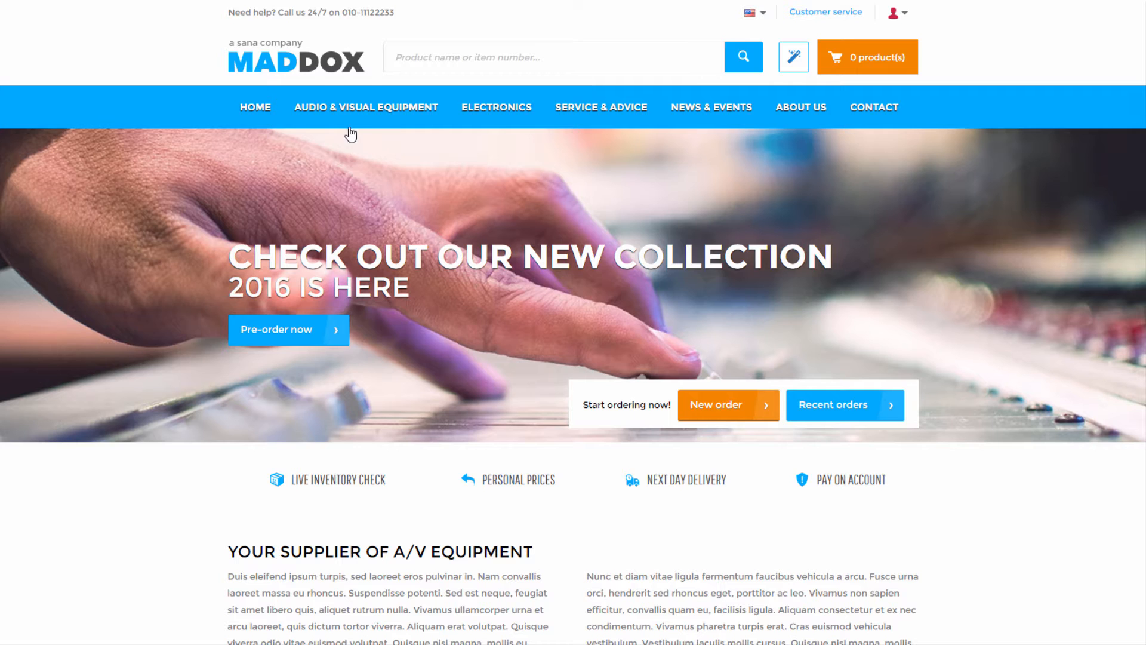
mouse_move(497, 106)
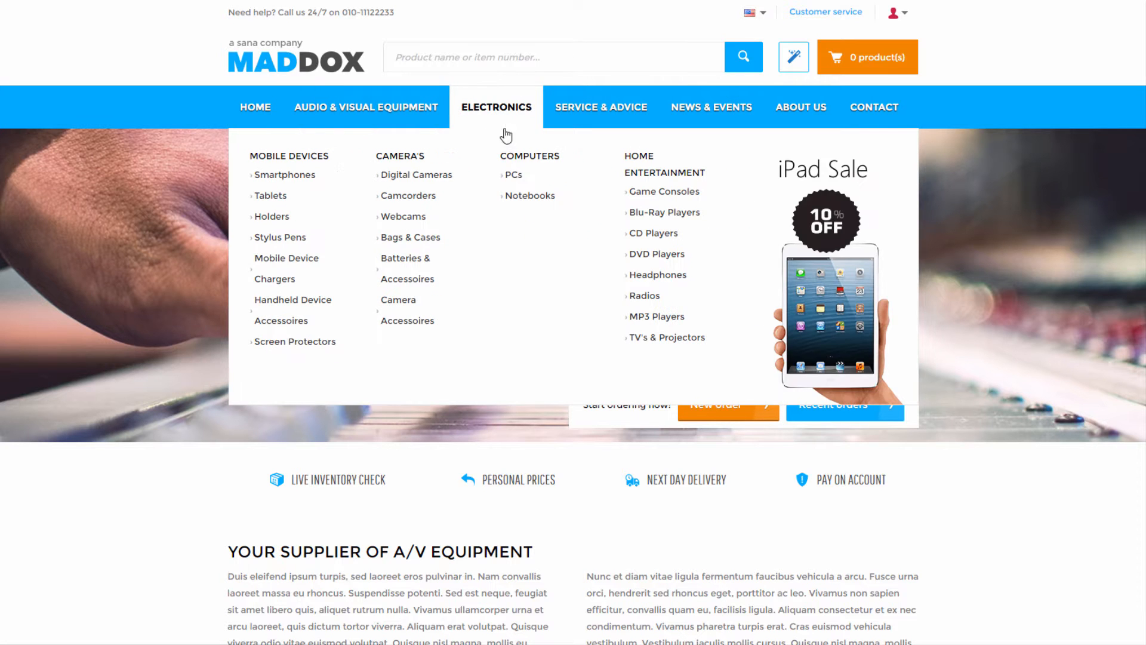
mouse_move(981, 263)
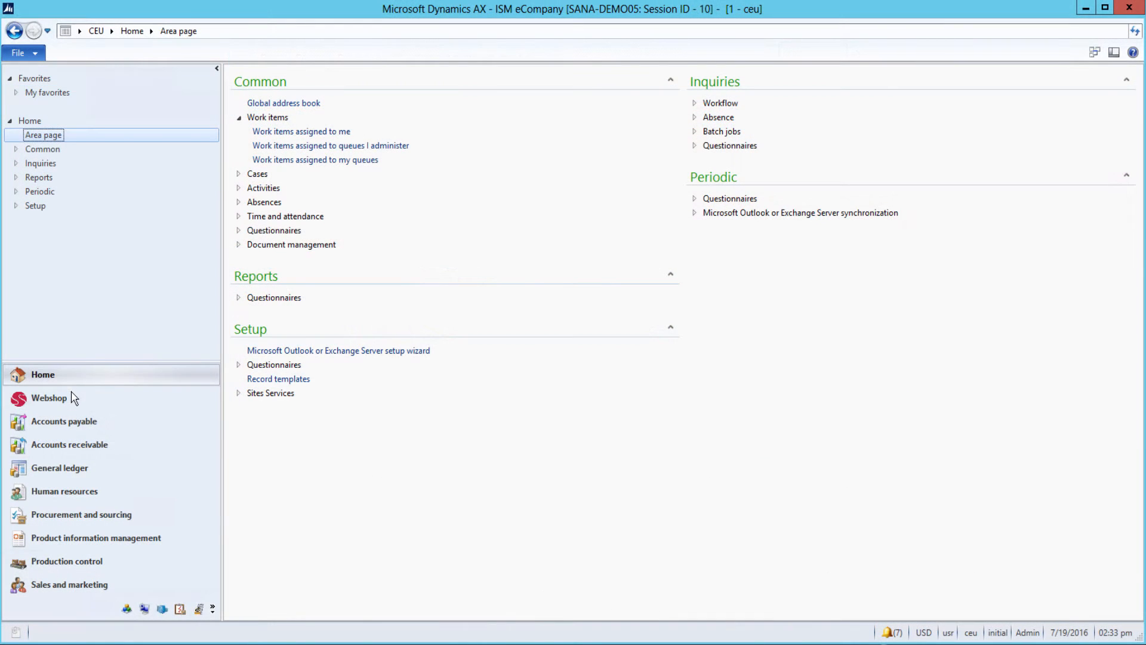
Open the Sana webshop administration from the Dynamics AX navigation pane.
click(49, 397)
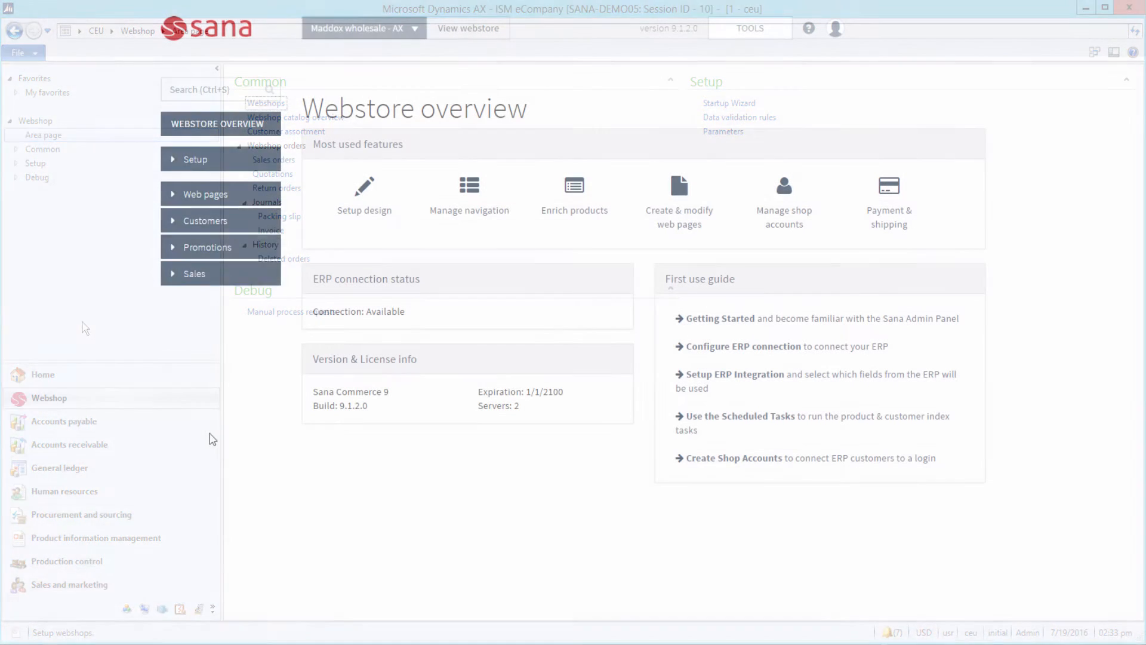
Review the product pages list and the marketing settings' social and analytics features.
click(204, 193)
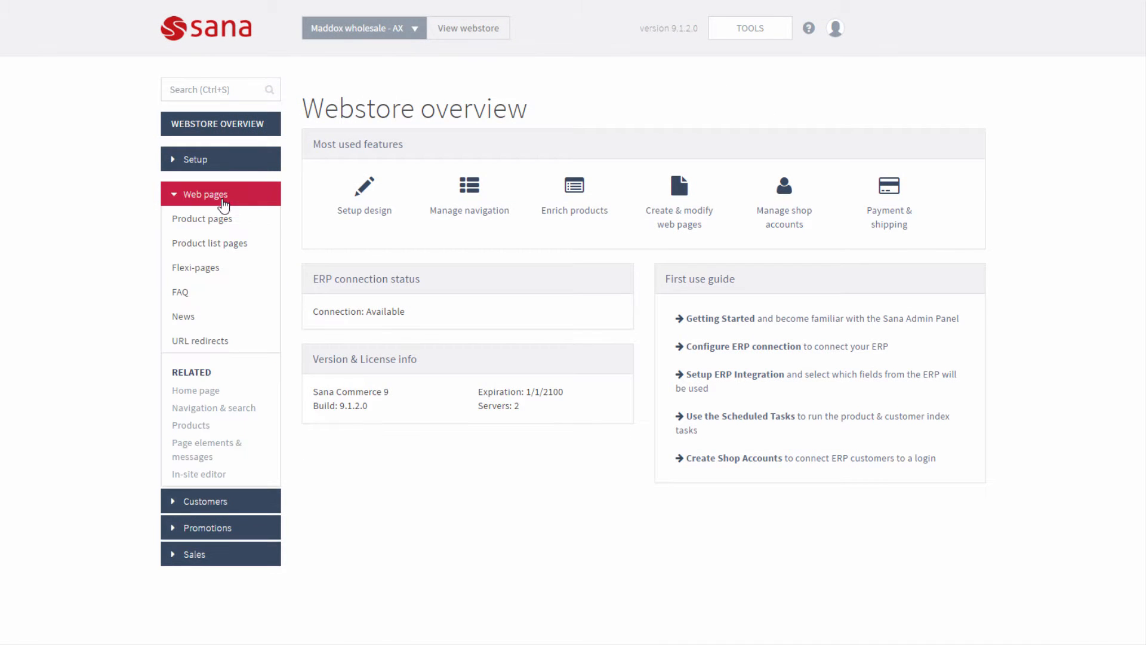
click(202, 218)
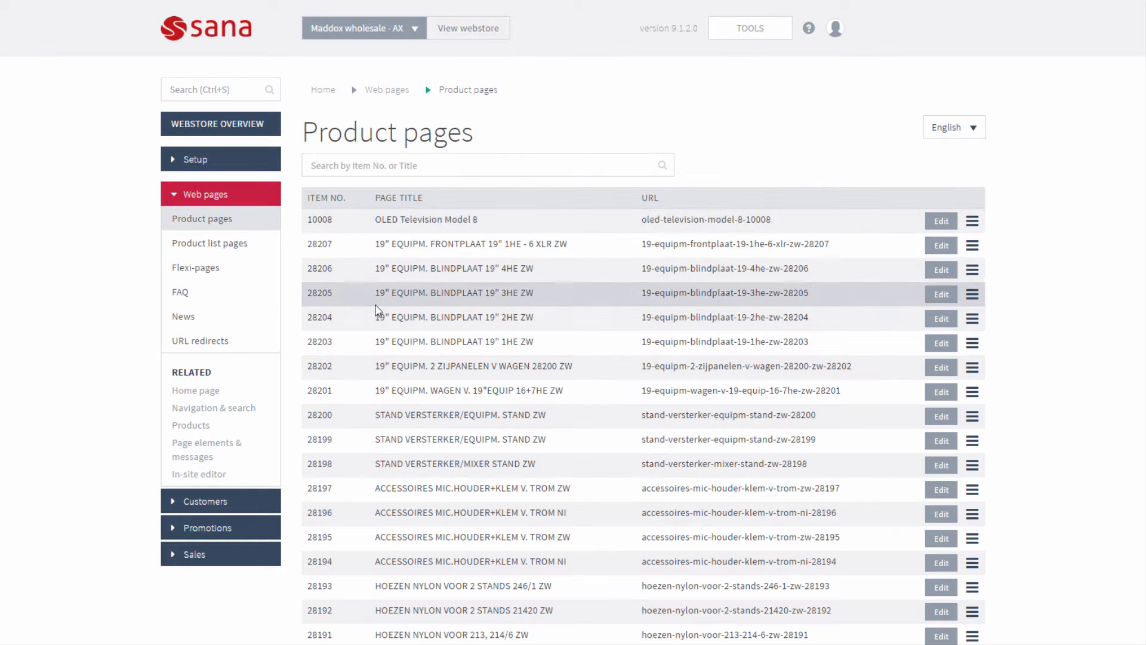
click(195, 159)
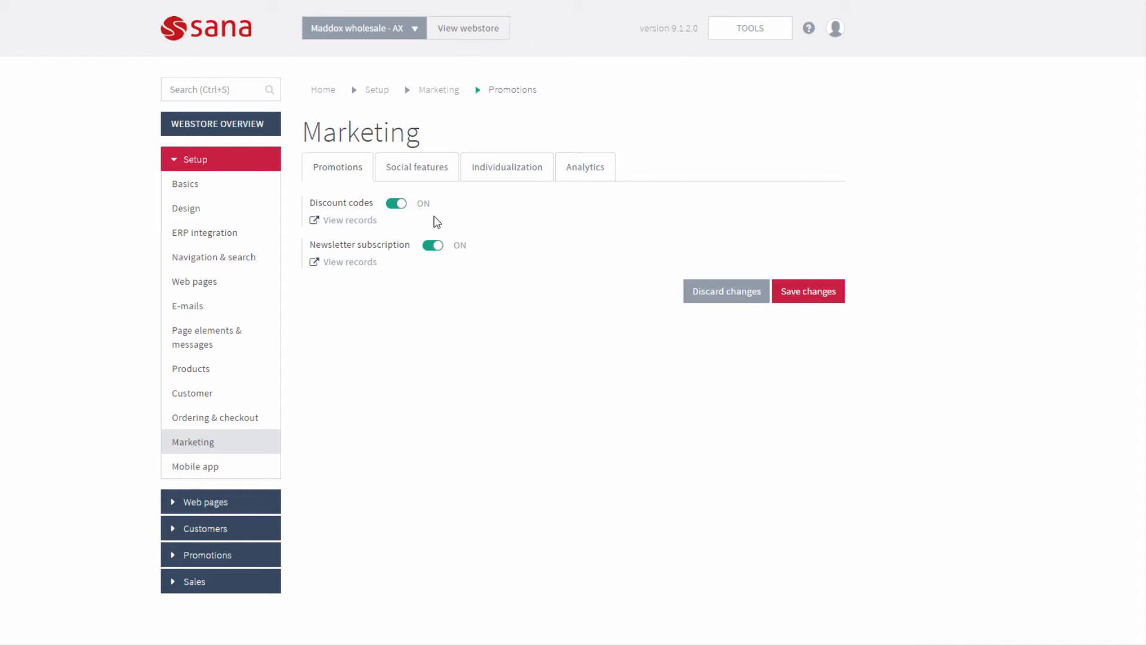
click(415, 167)
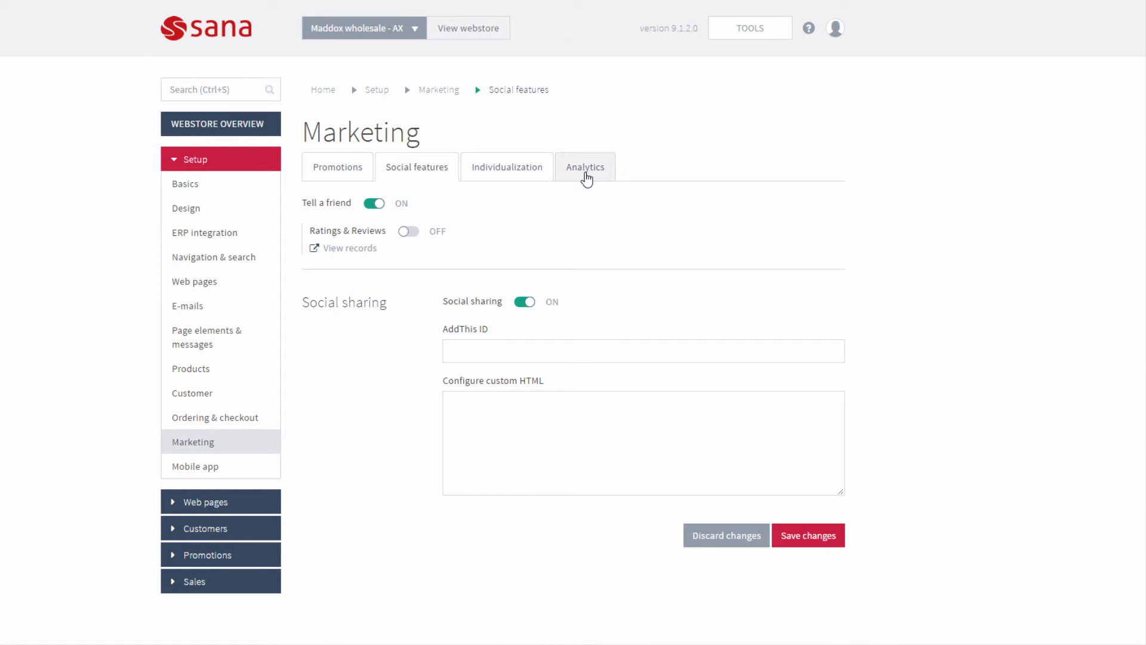
click(585, 167)
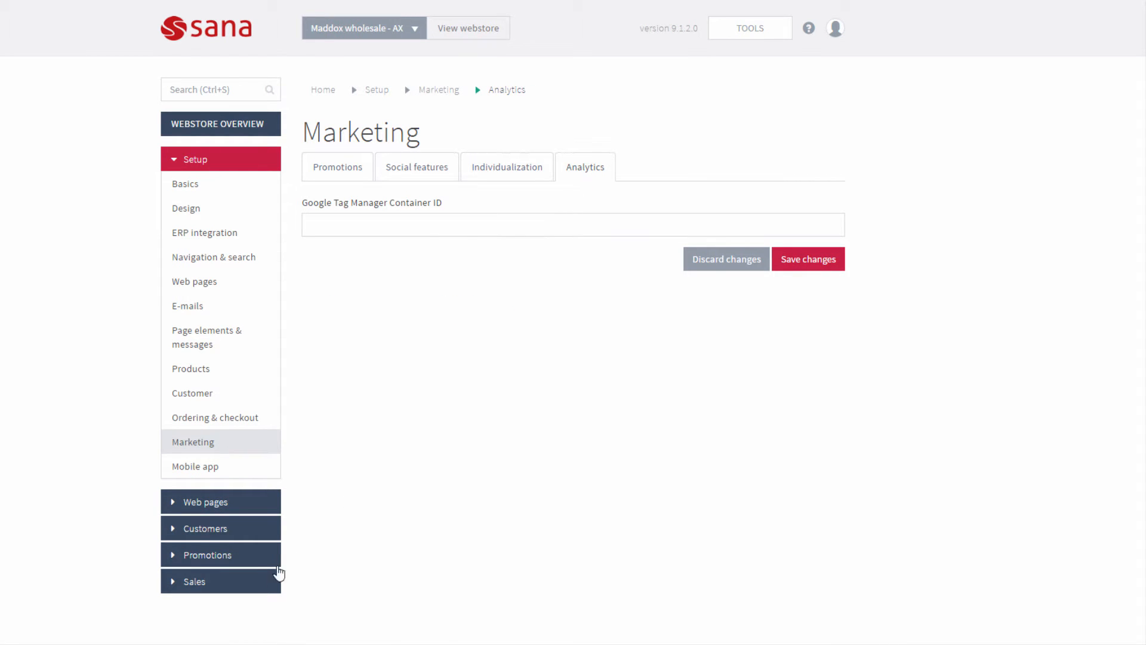
View sales statistics per customer, then return to the Maddox storefront.
click(193, 581)
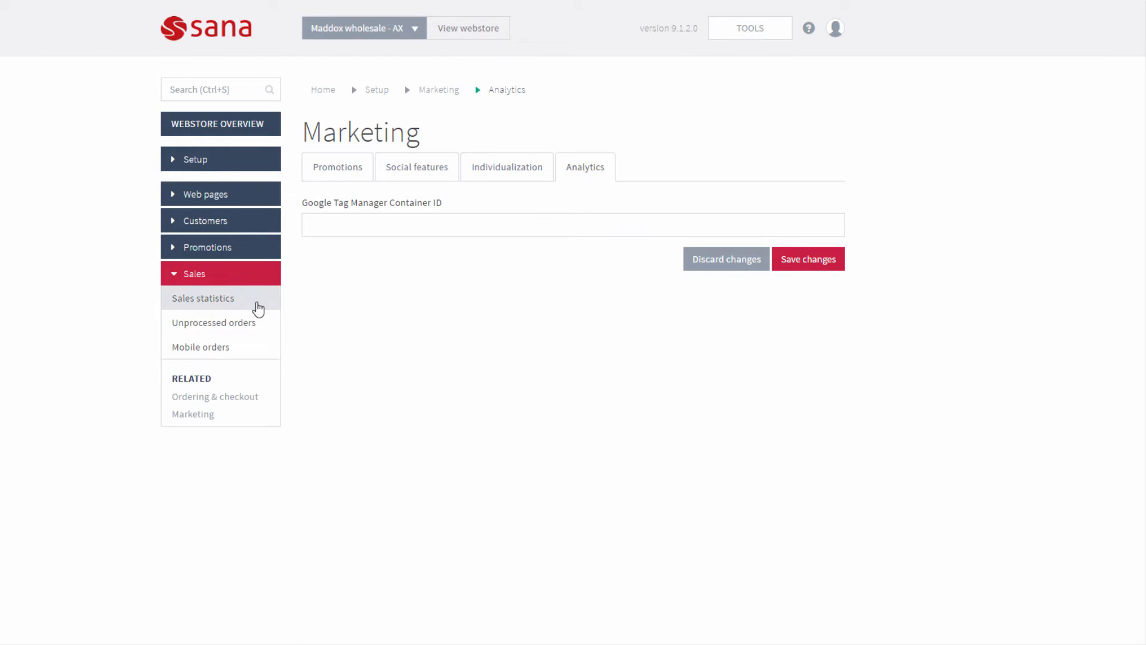
click(203, 297)
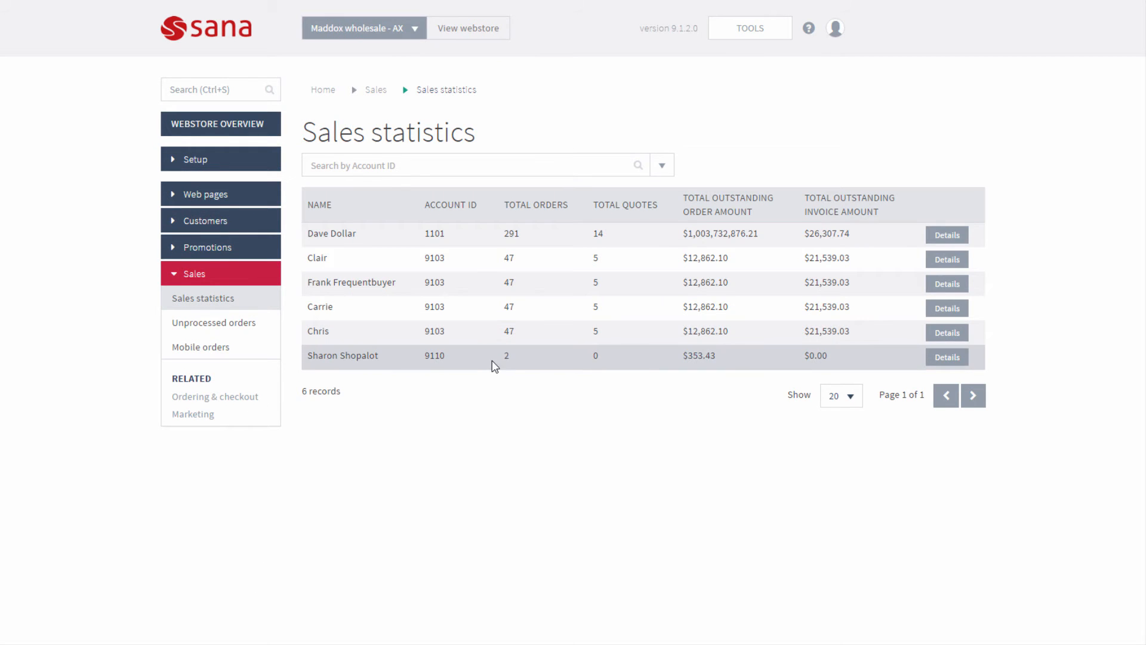
click(468, 27)
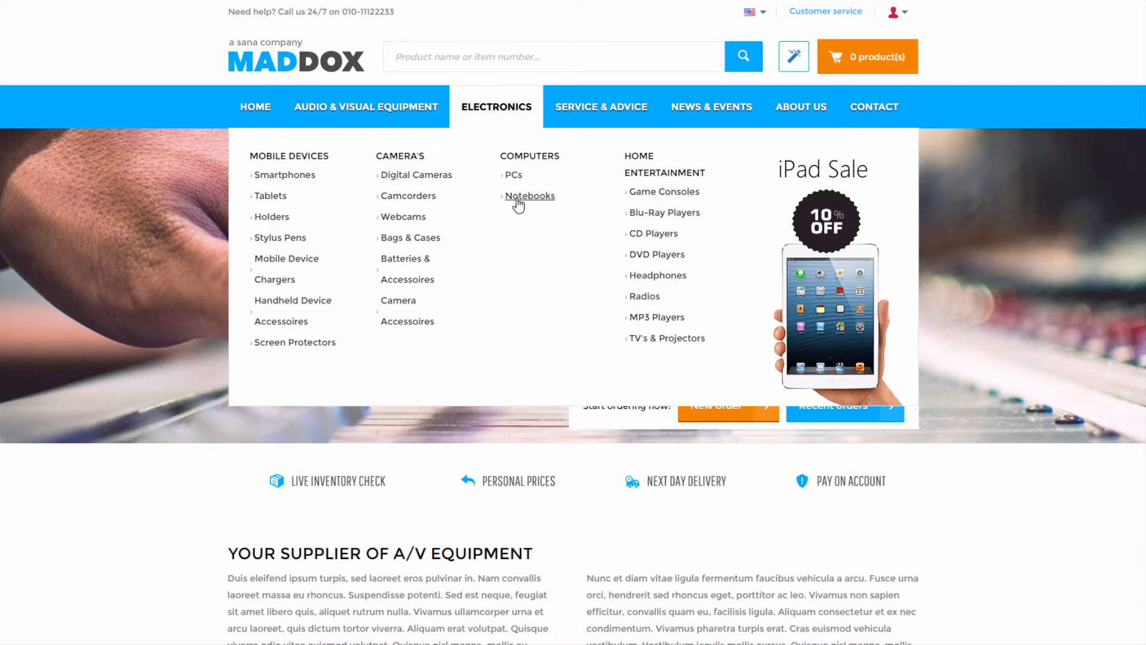
Browse Notebooks to the HP ENVY dv7-7230eg page and review its volume discounts.
click(529, 196)
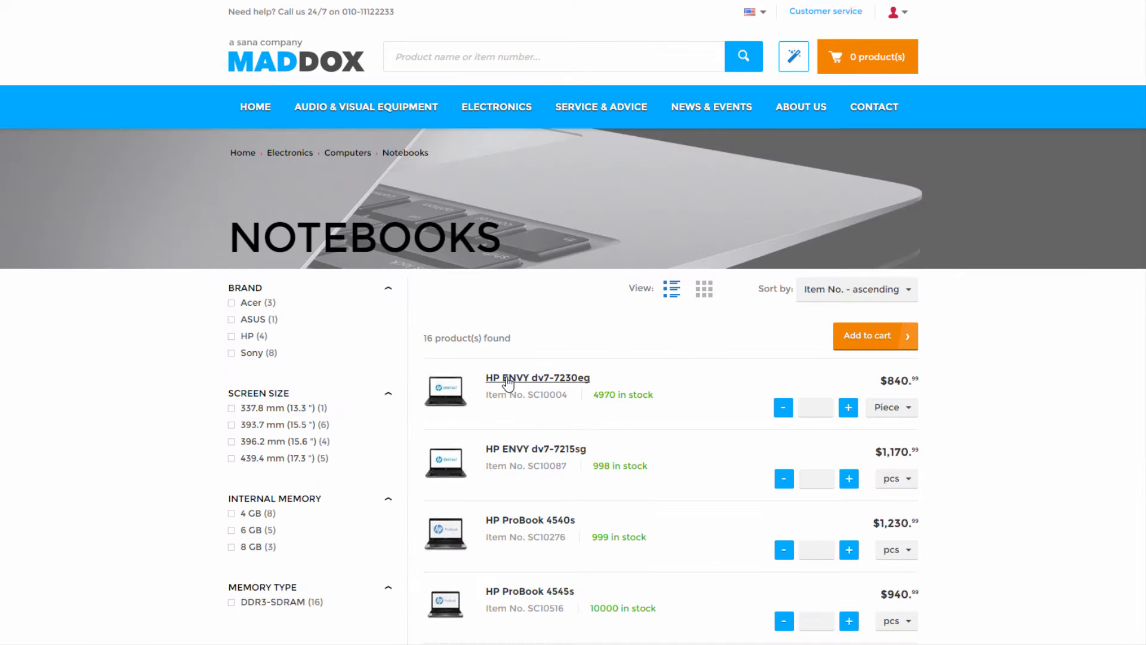
click(537, 379)
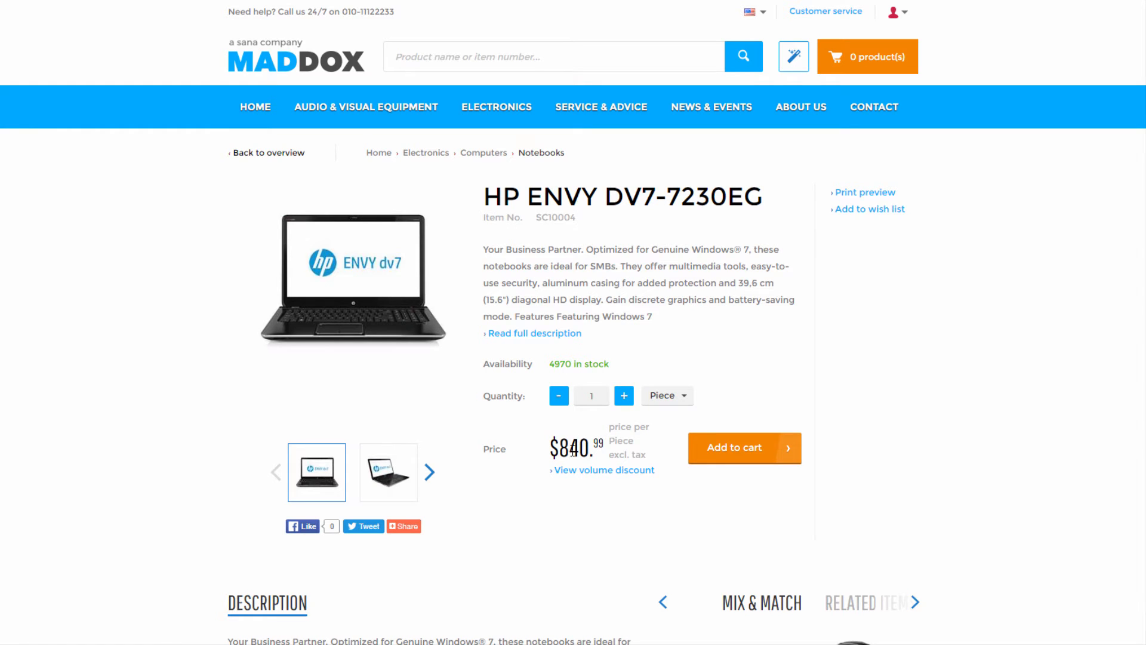
click(602, 469)
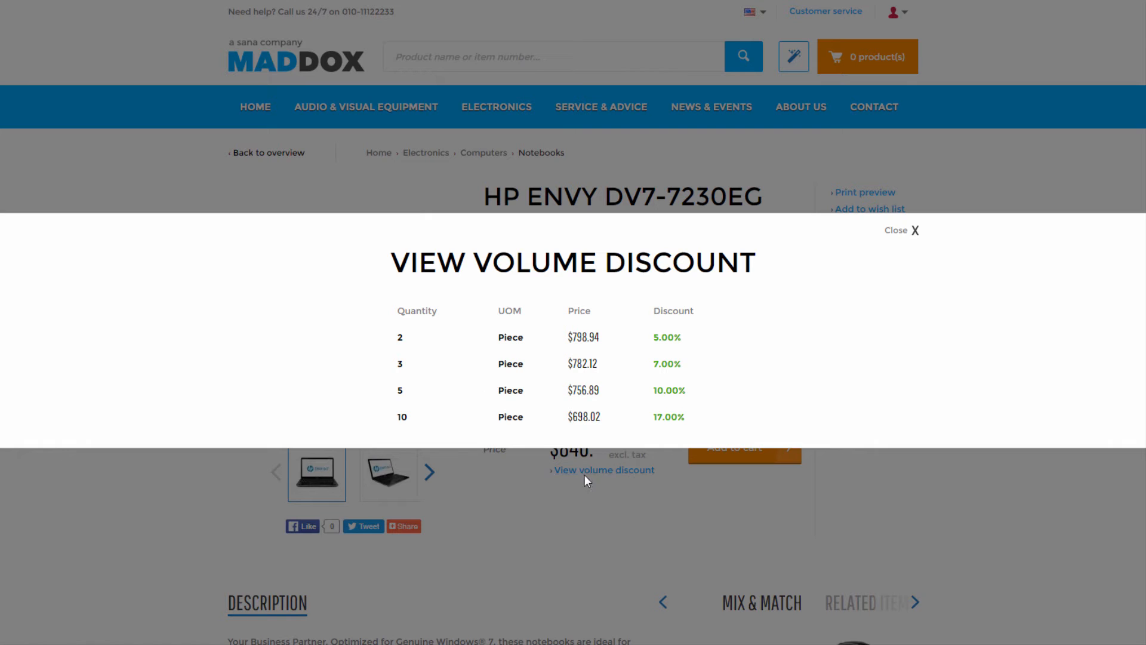
mouse_move(880, 256)
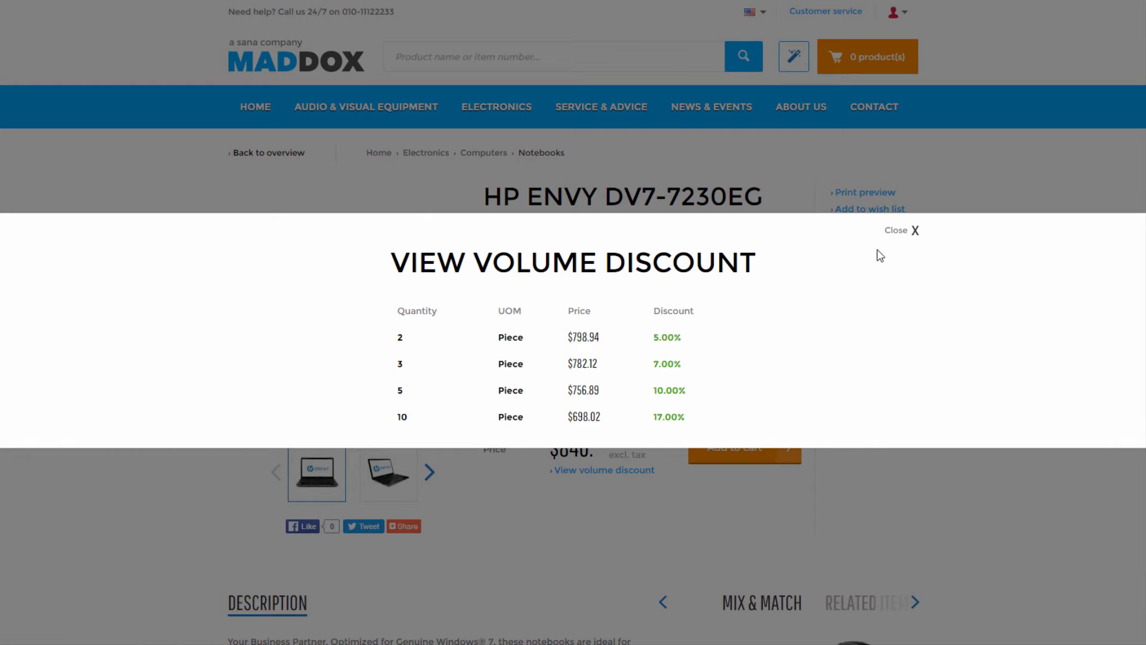
click(913, 230)
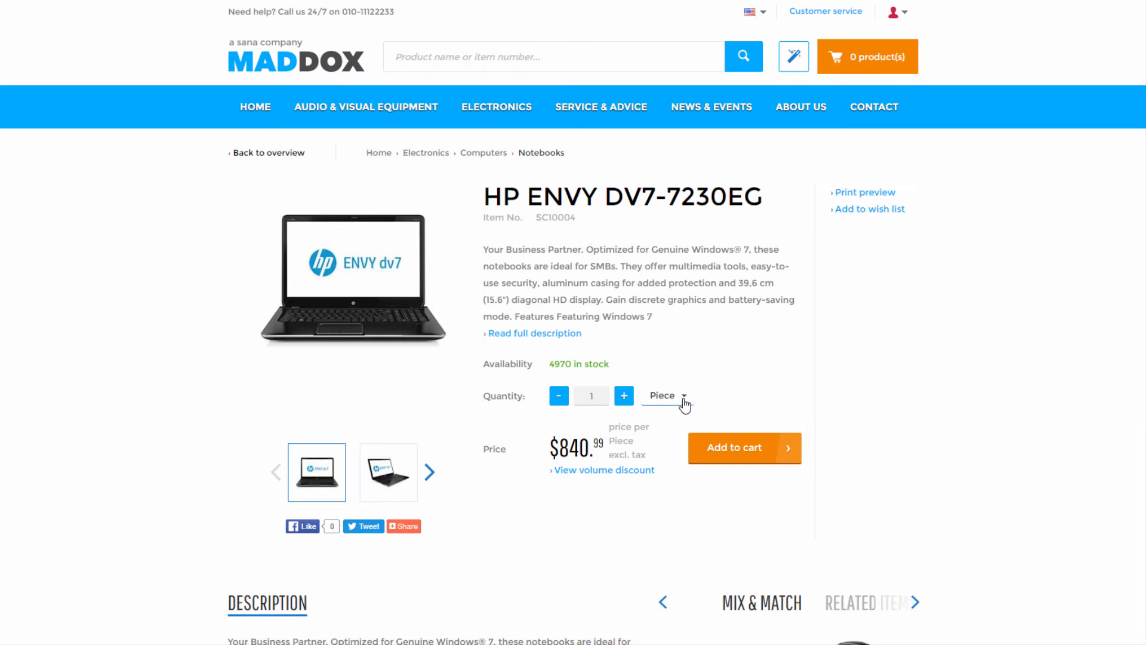
Keep Piece as the unit and add one HP ENVY notebook to the cart.
click(666, 395)
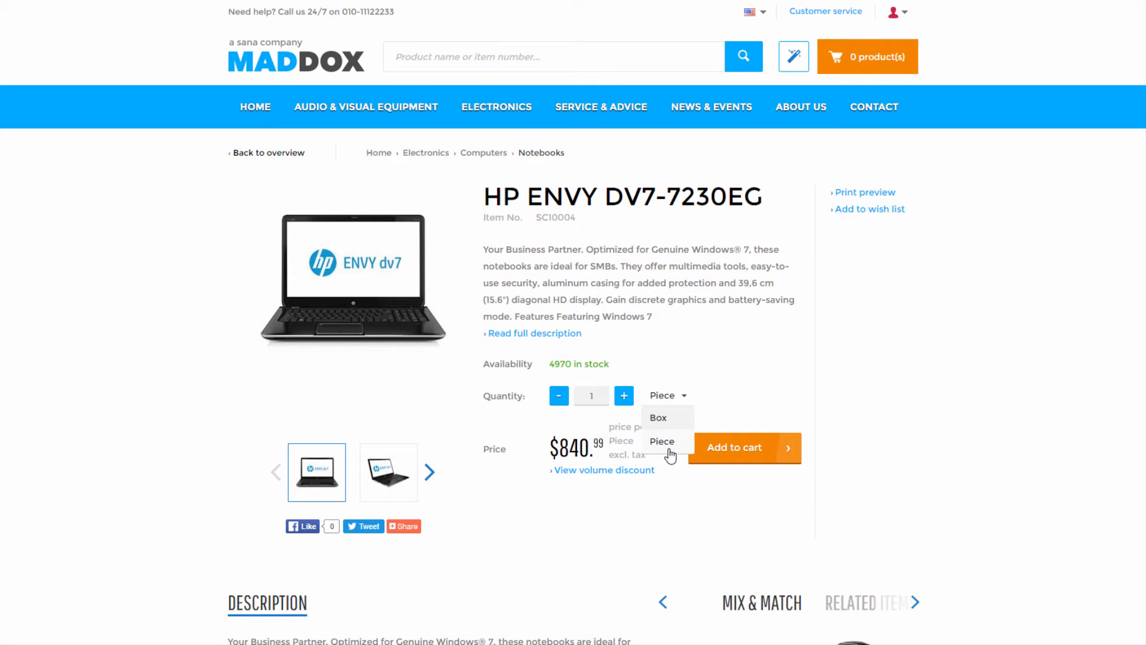
click(662, 441)
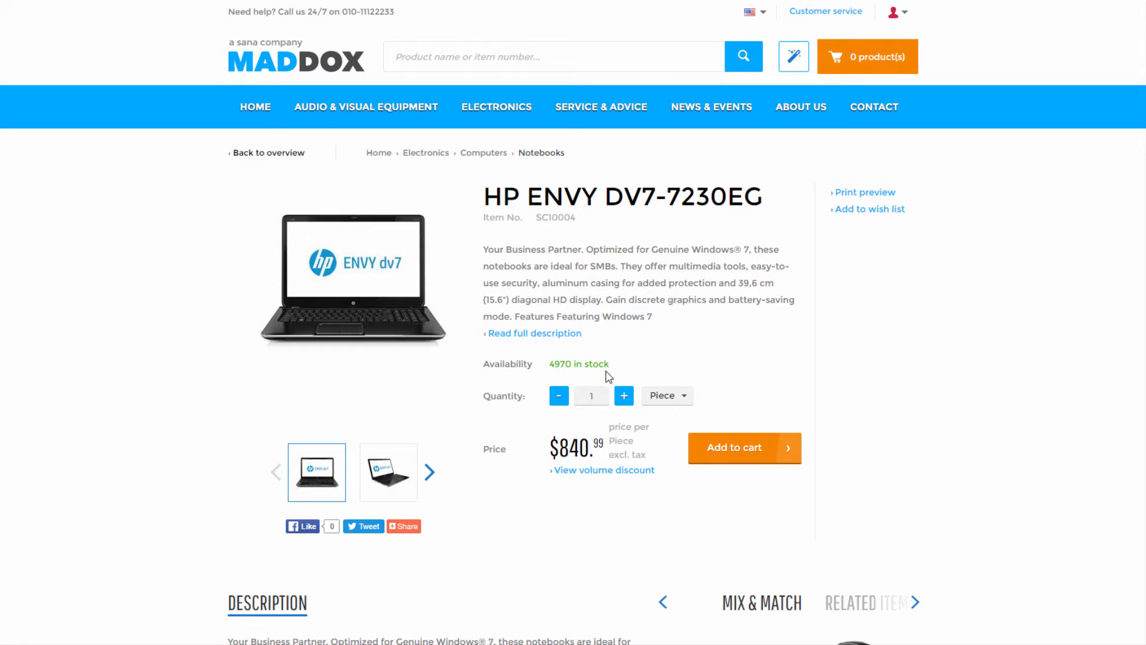
scroll(down, 3)
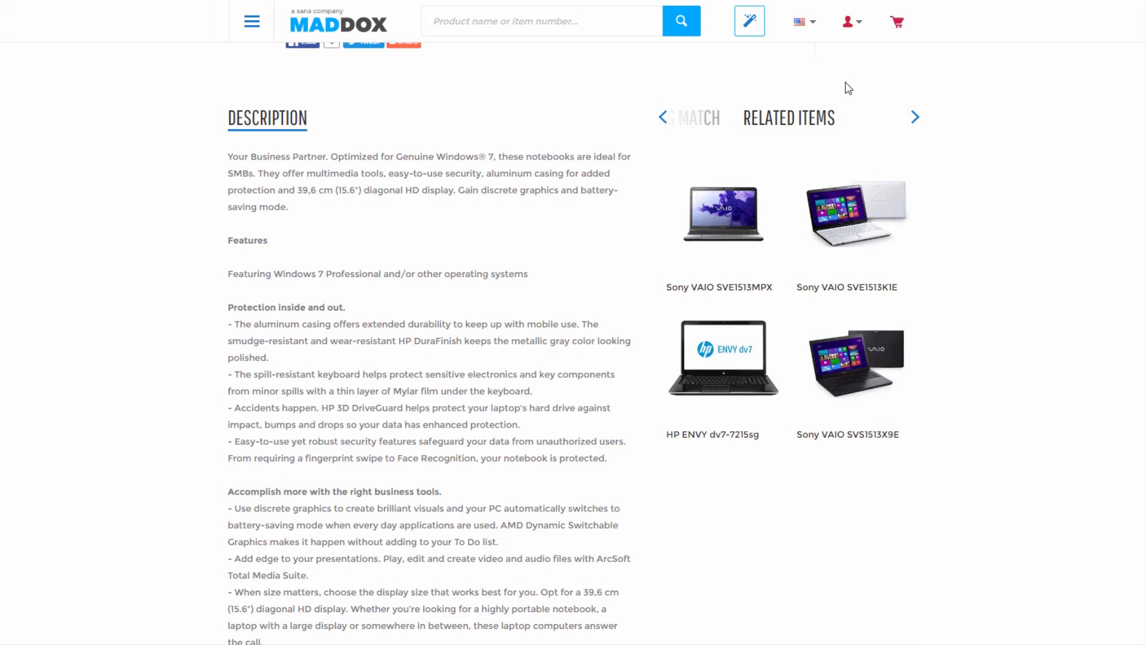
scroll(up, 3)
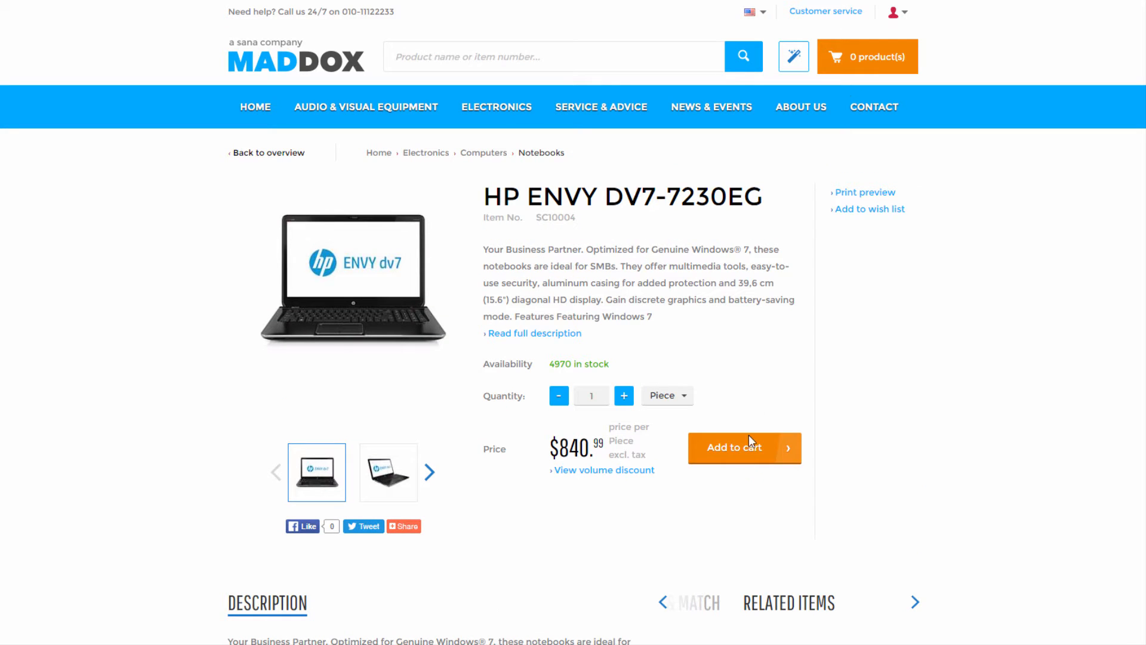
click(743, 447)
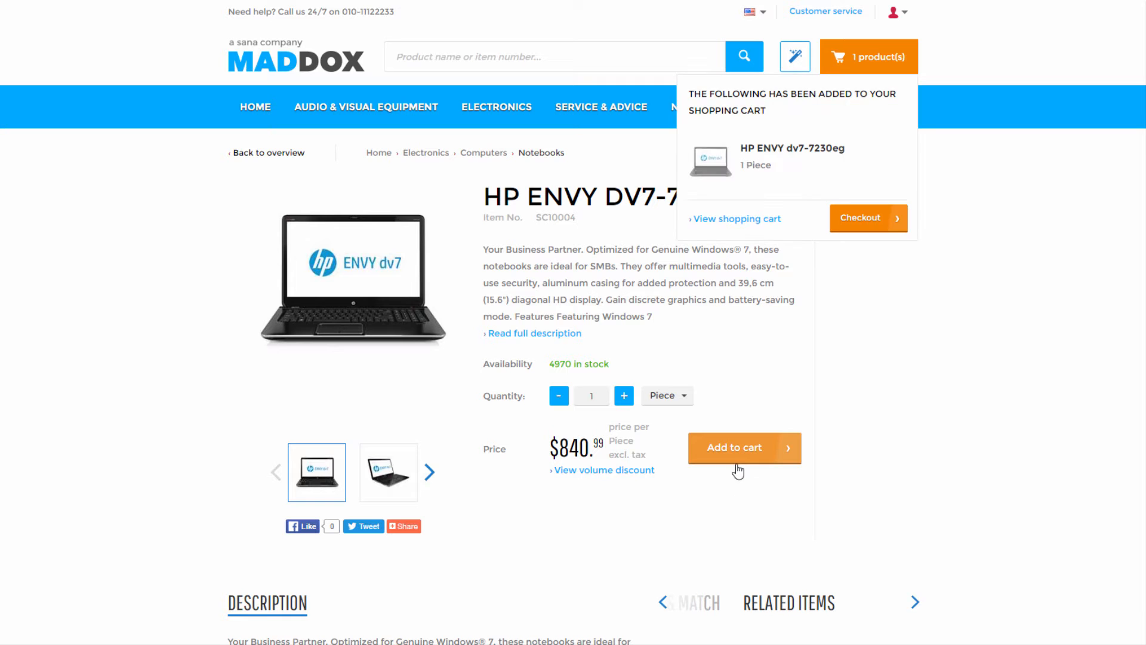
Check out the cart with delivery to the New York address from the address book.
click(734, 219)
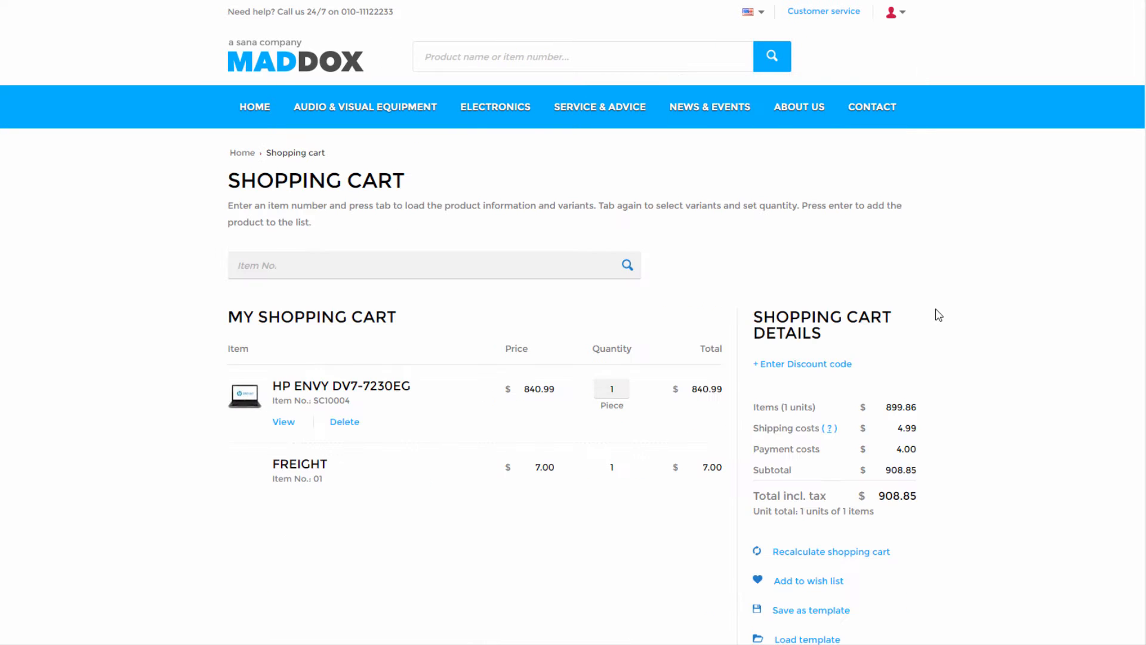
scroll(down, 3)
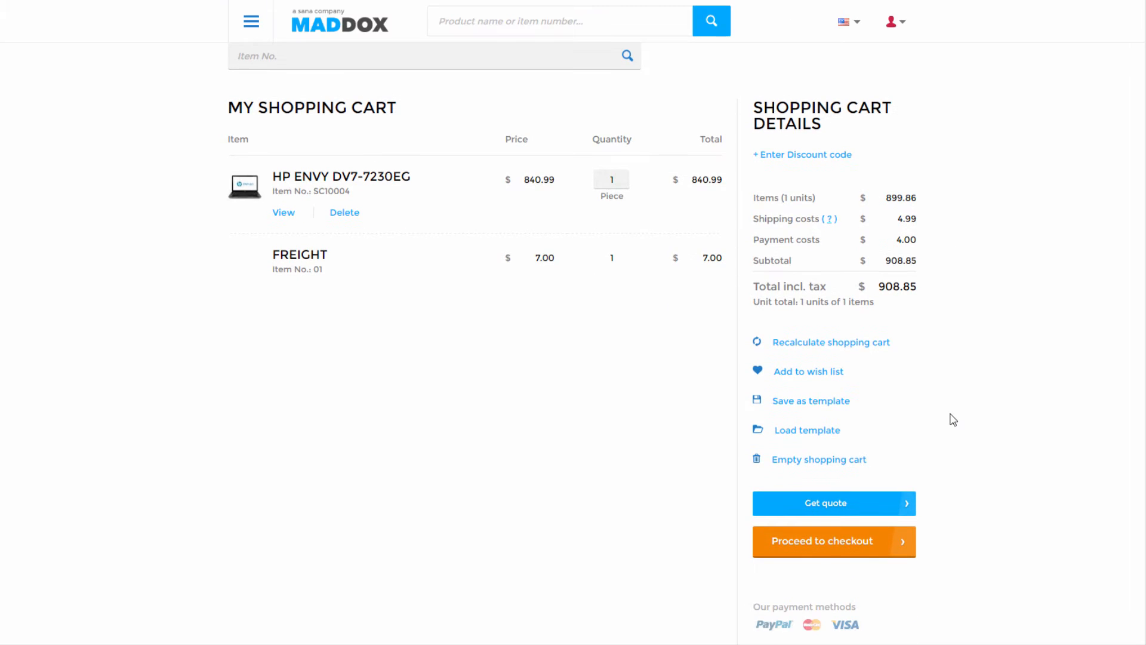
click(832, 540)
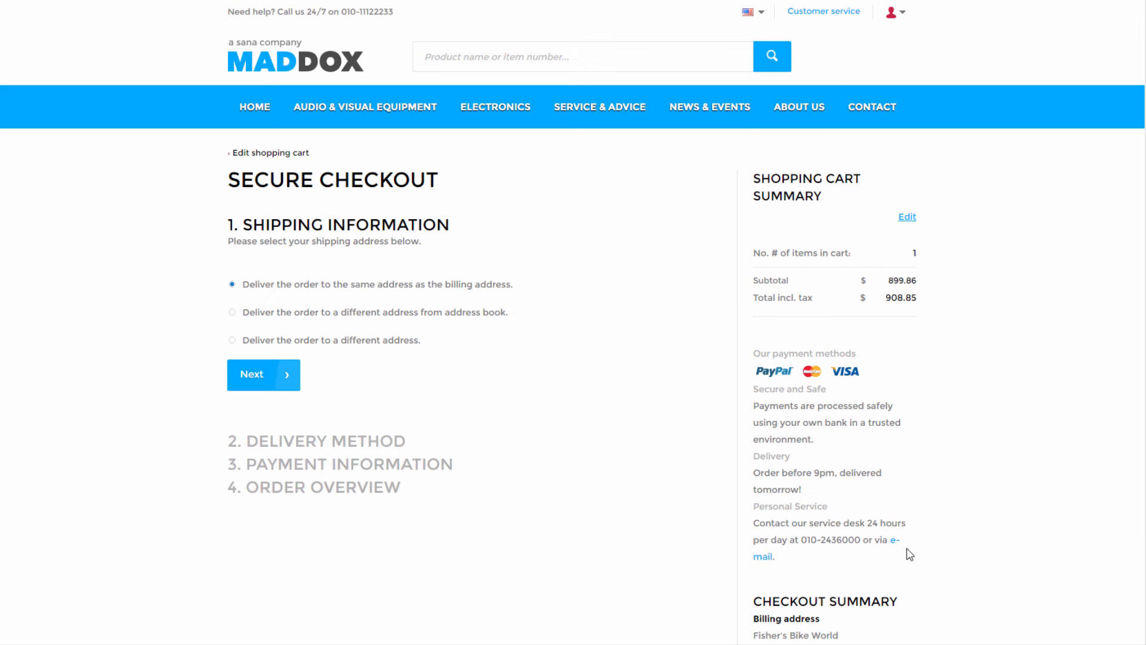
click(231, 311)
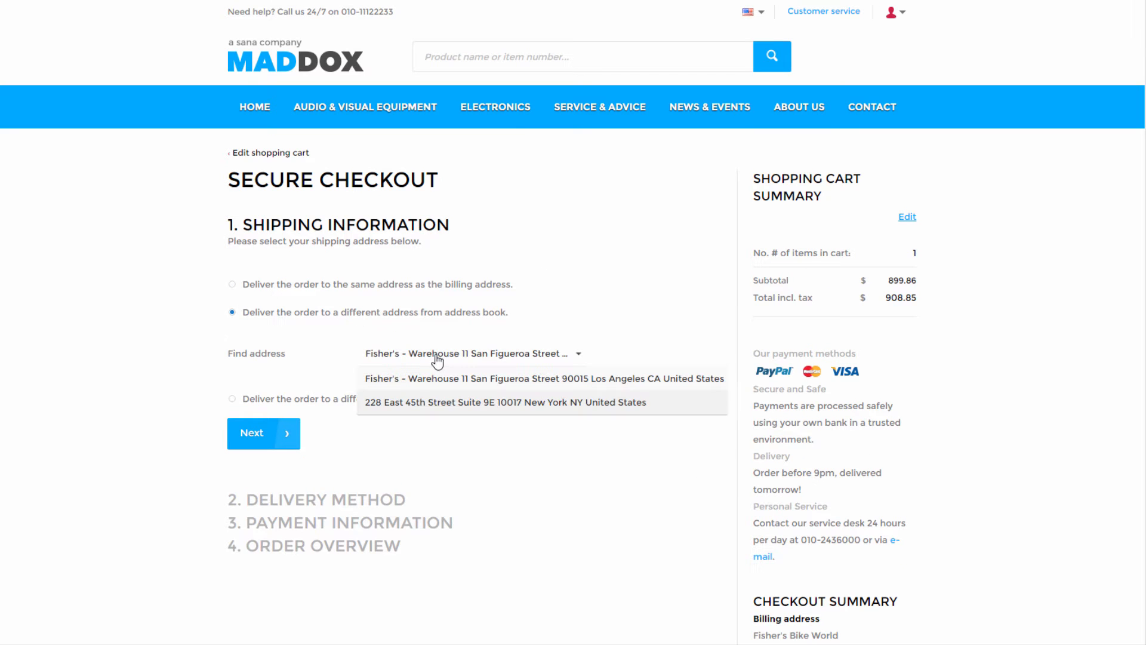
click(504, 402)
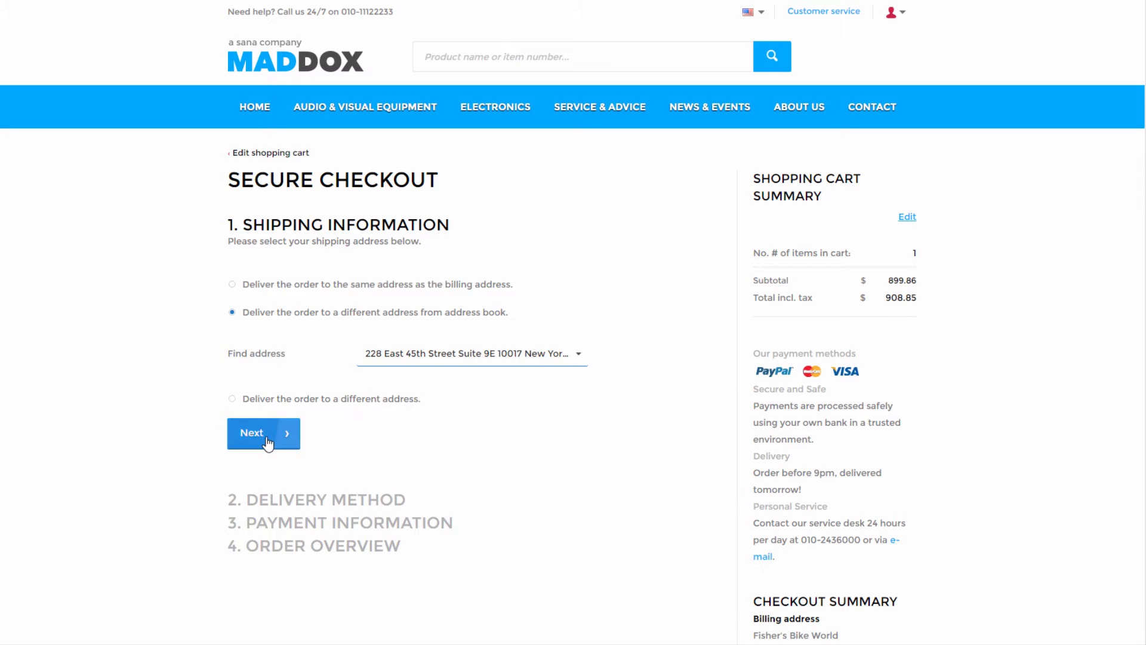
Choose FedEx next day delivery and place the notebook order.
click(263, 432)
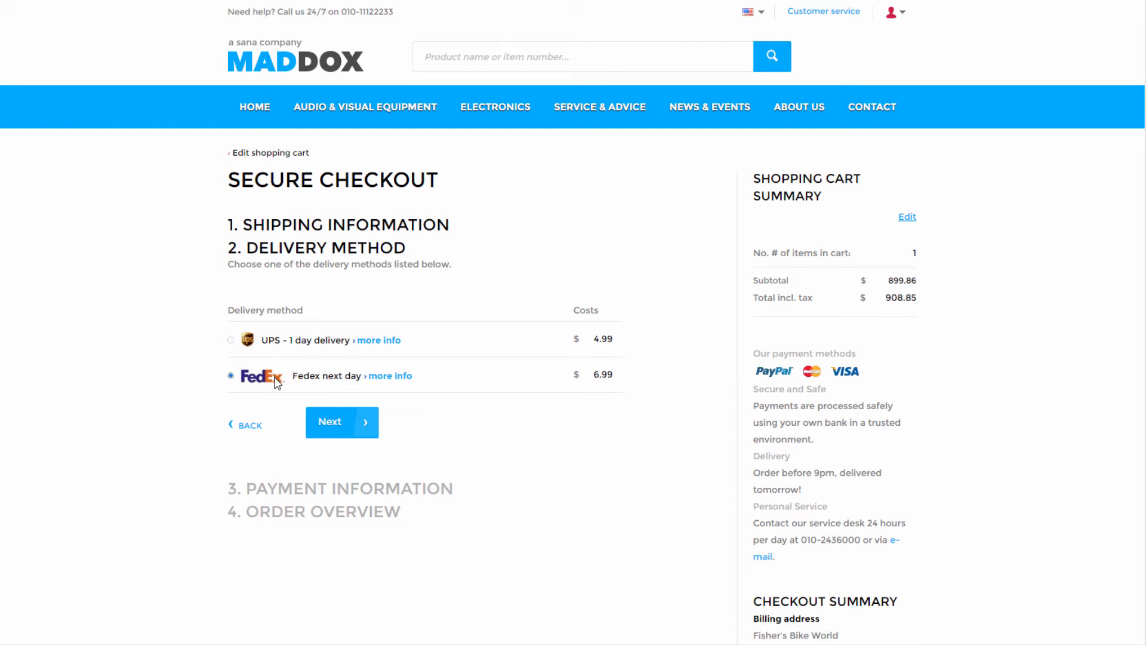
click(341, 422)
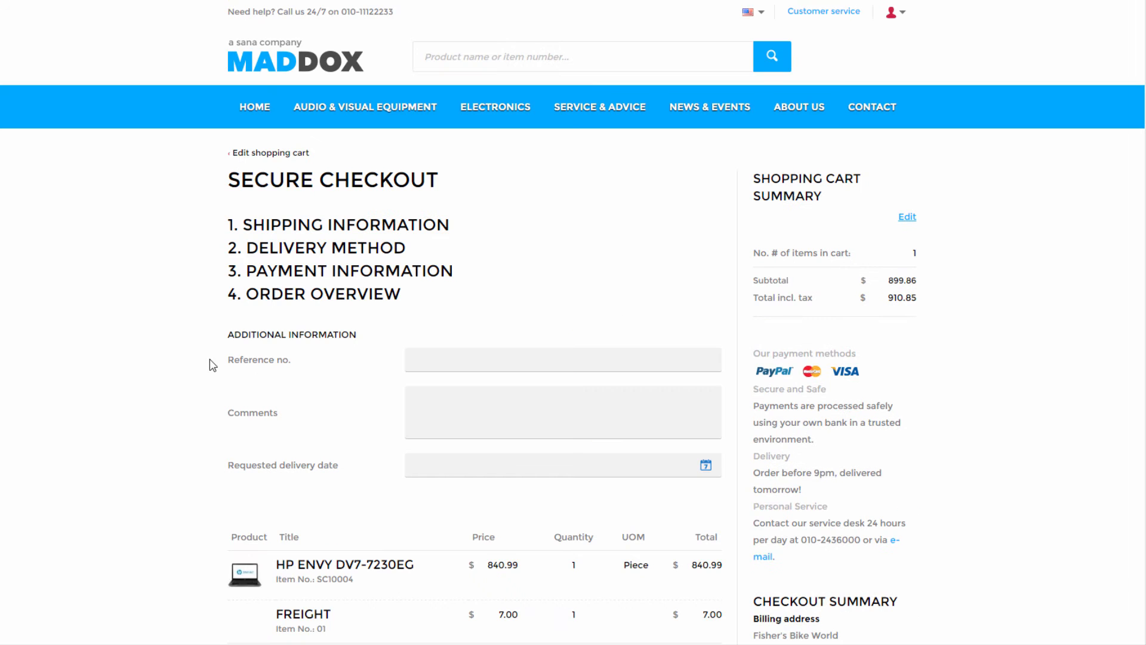
scroll(down, 3)
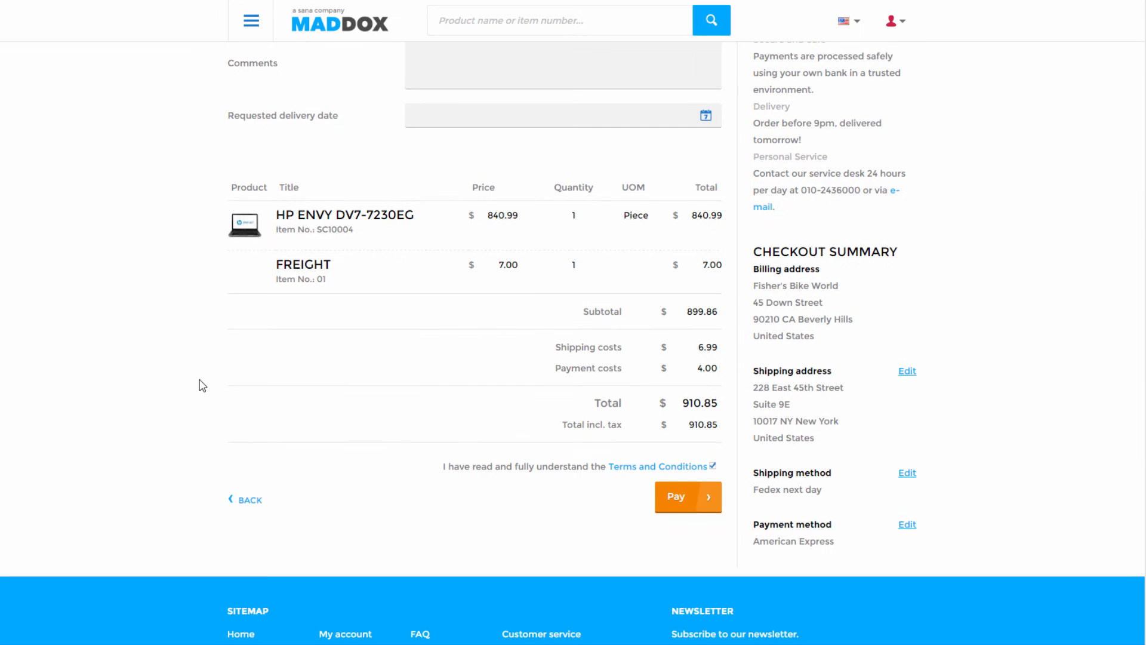
click(685, 496)
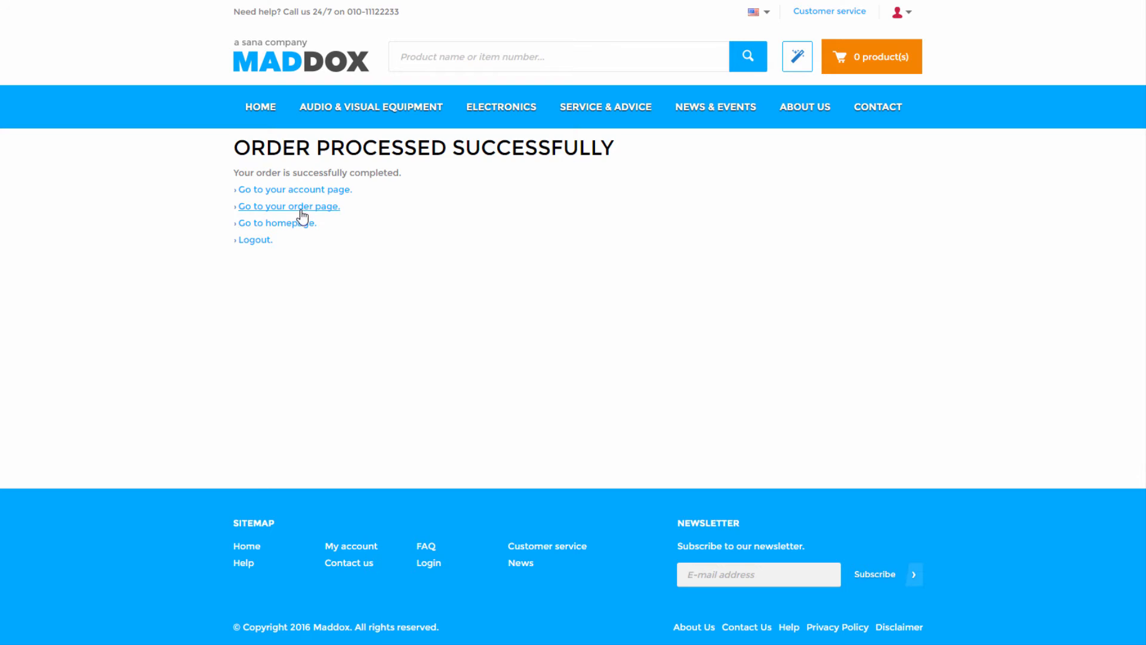
click(287, 207)
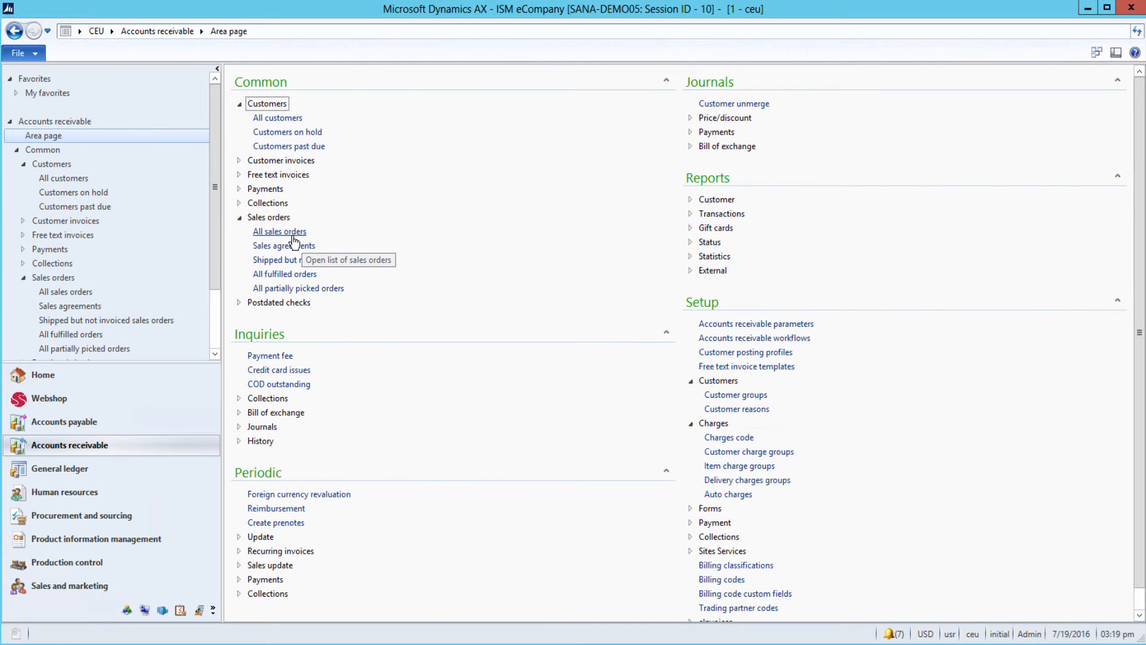
click(279, 230)
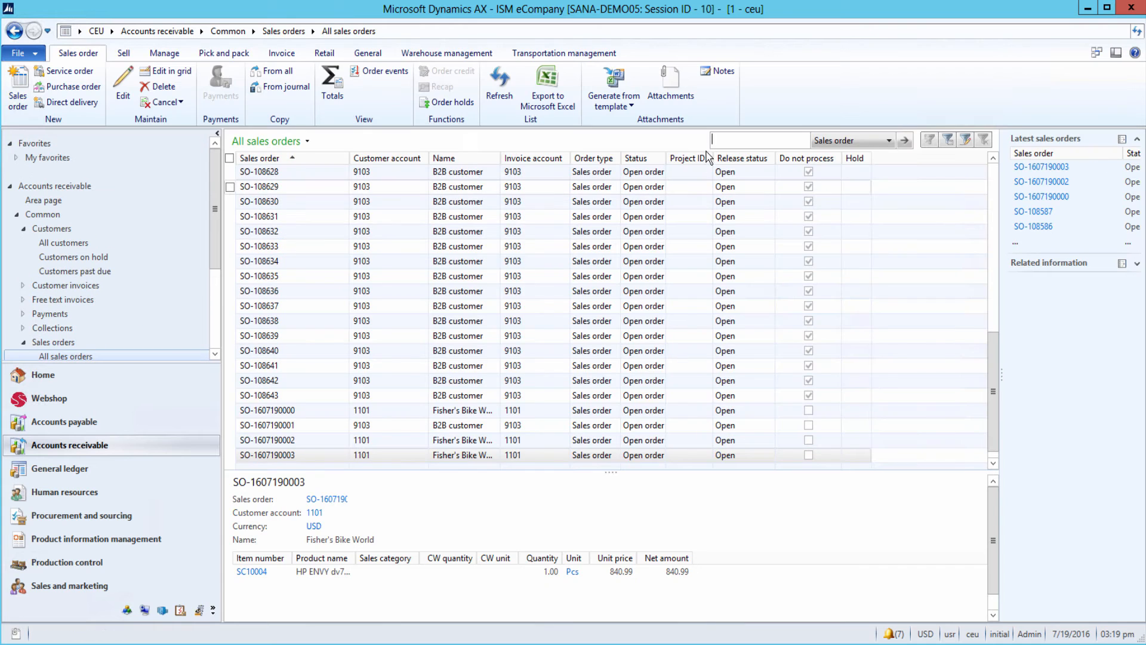
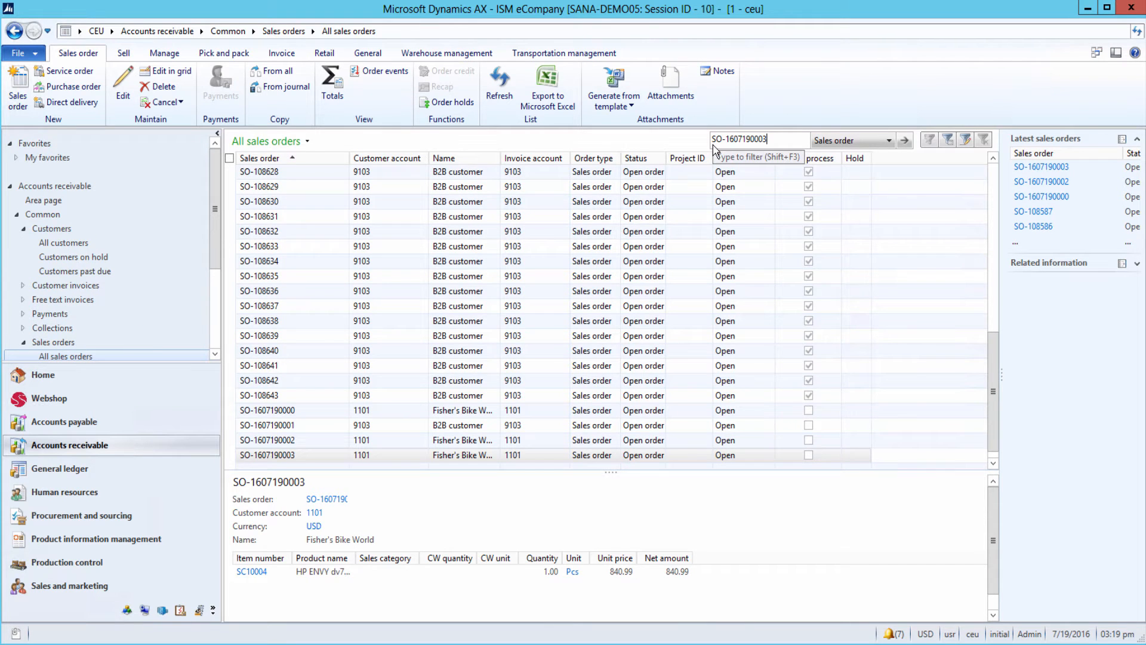
key(Return)
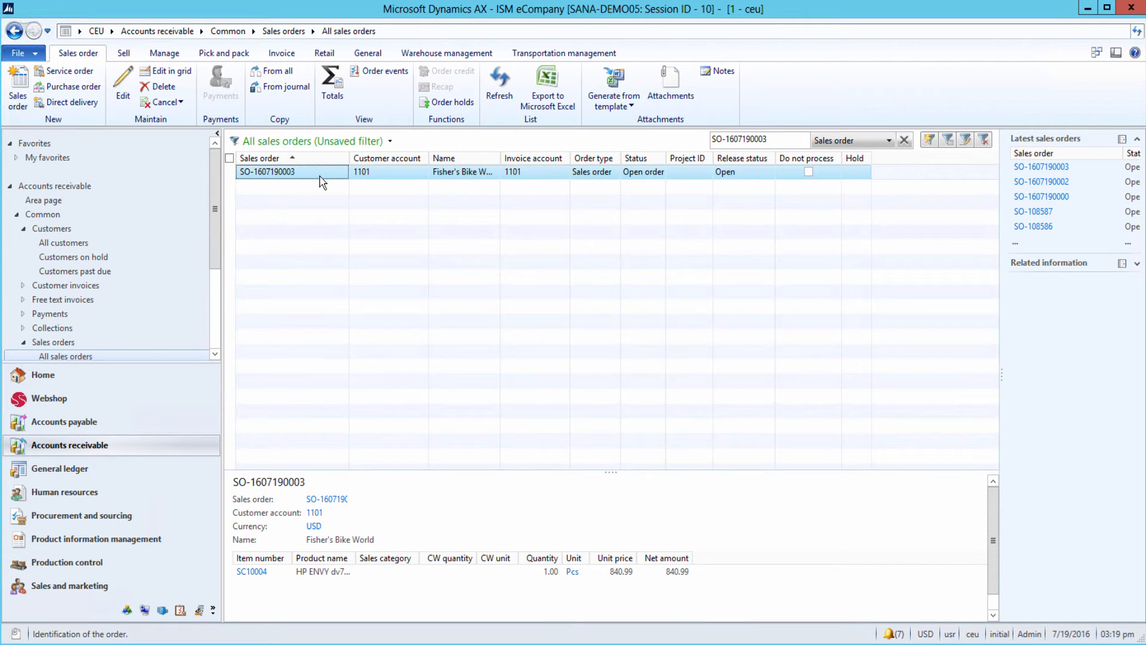
double_click(267, 171)
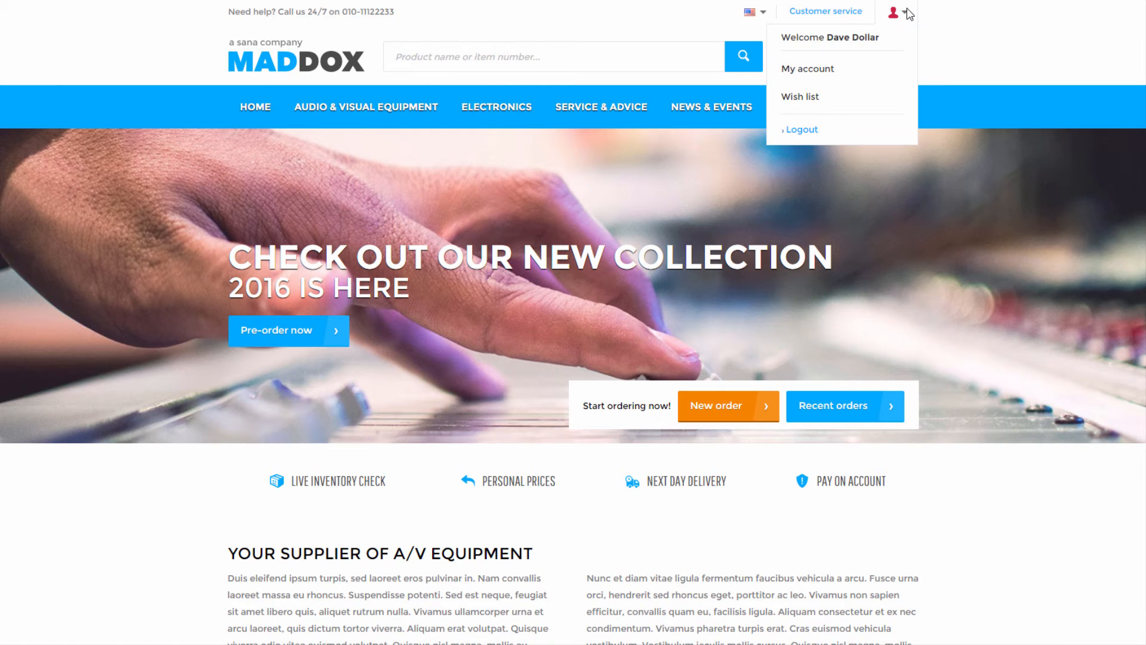
View the customer's order history with its document types in My account.
click(807, 68)
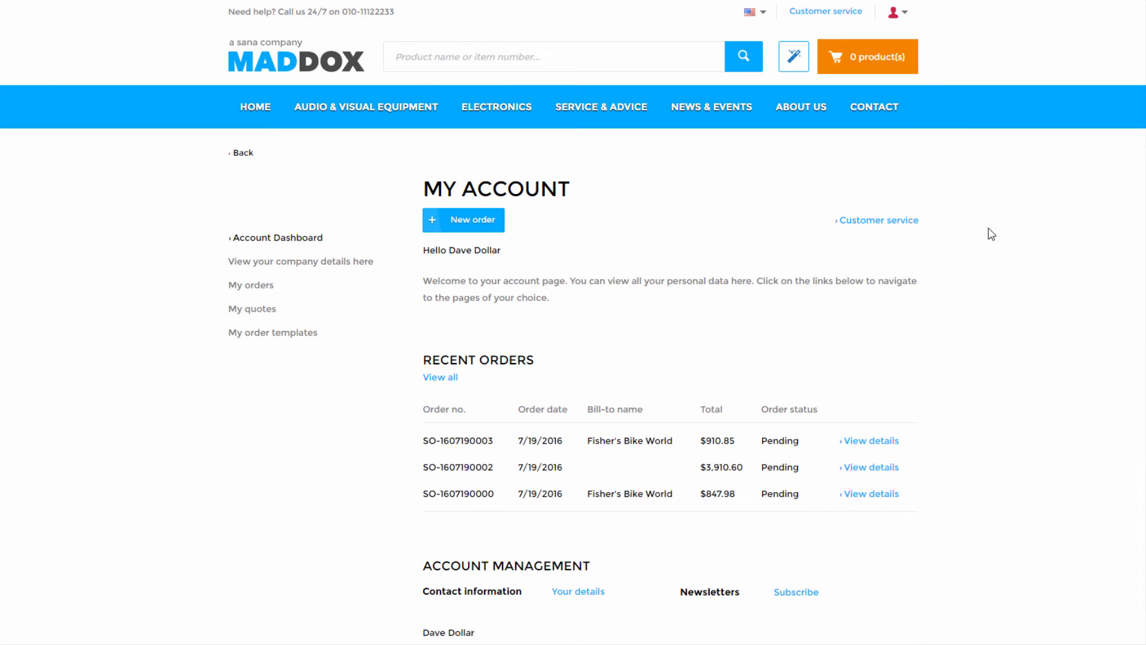
click(253, 285)
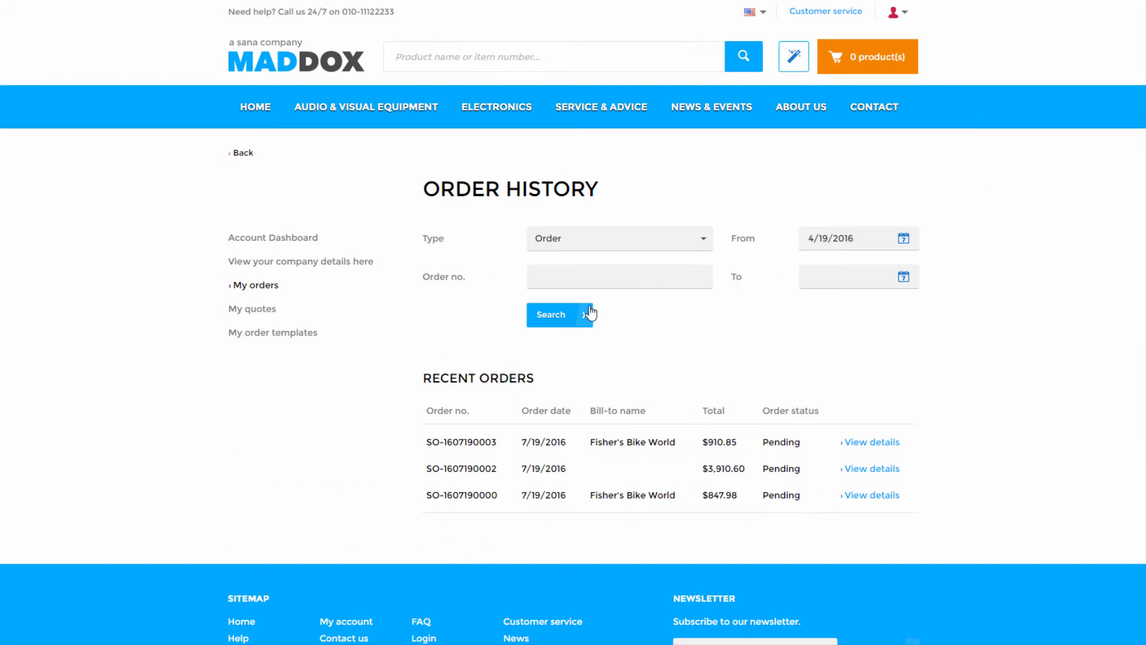
click(618, 238)
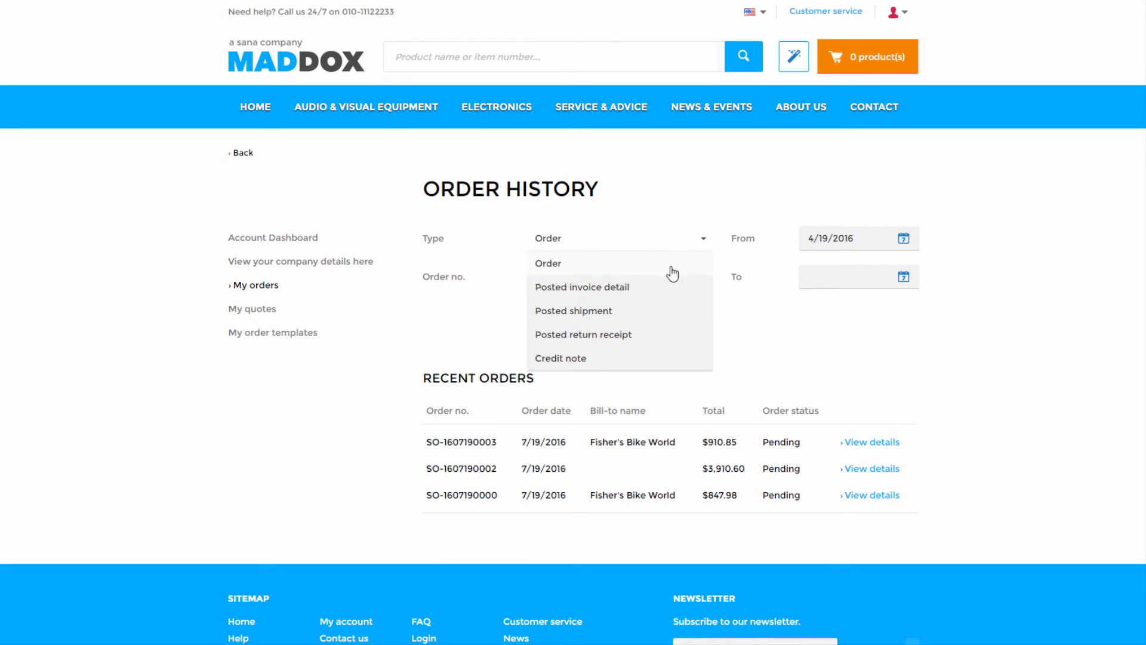
mouse_move(754, 376)
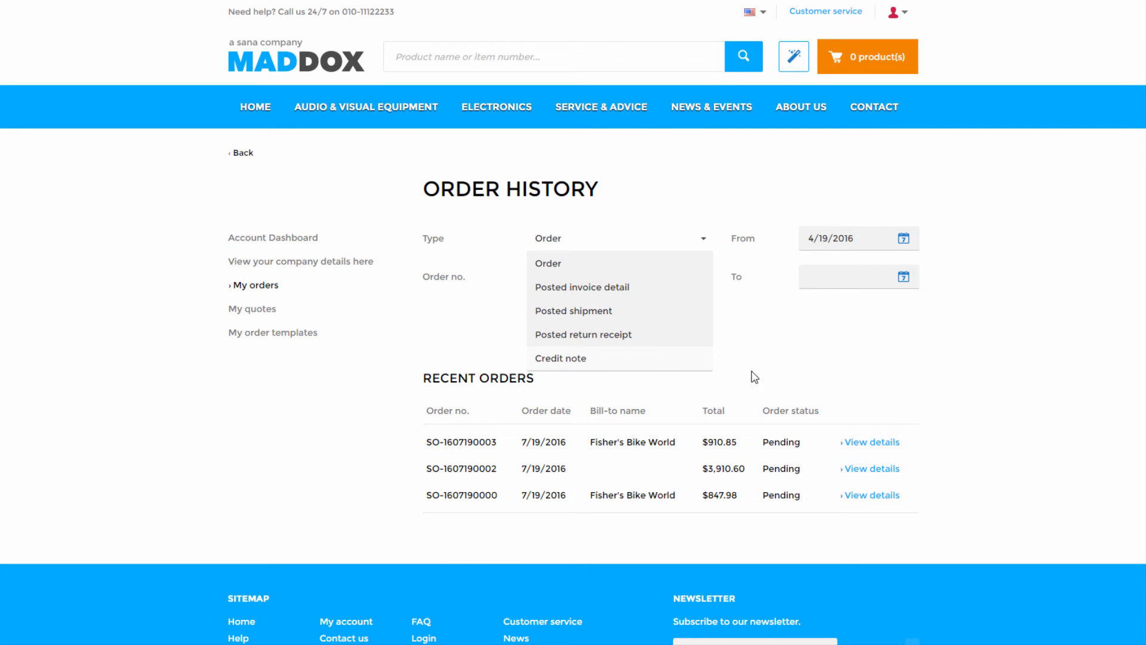
click(871, 442)
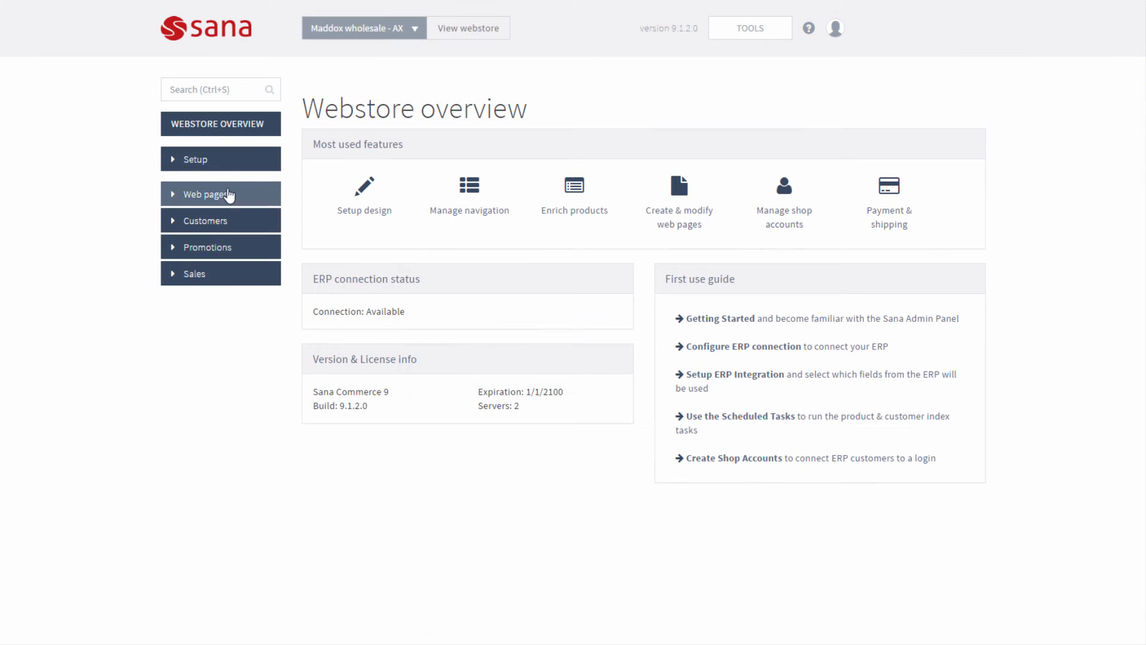
Browse the Design themes, store layouts, page layouts and design packs, then ordering & checkout settings.
click(194, 159)
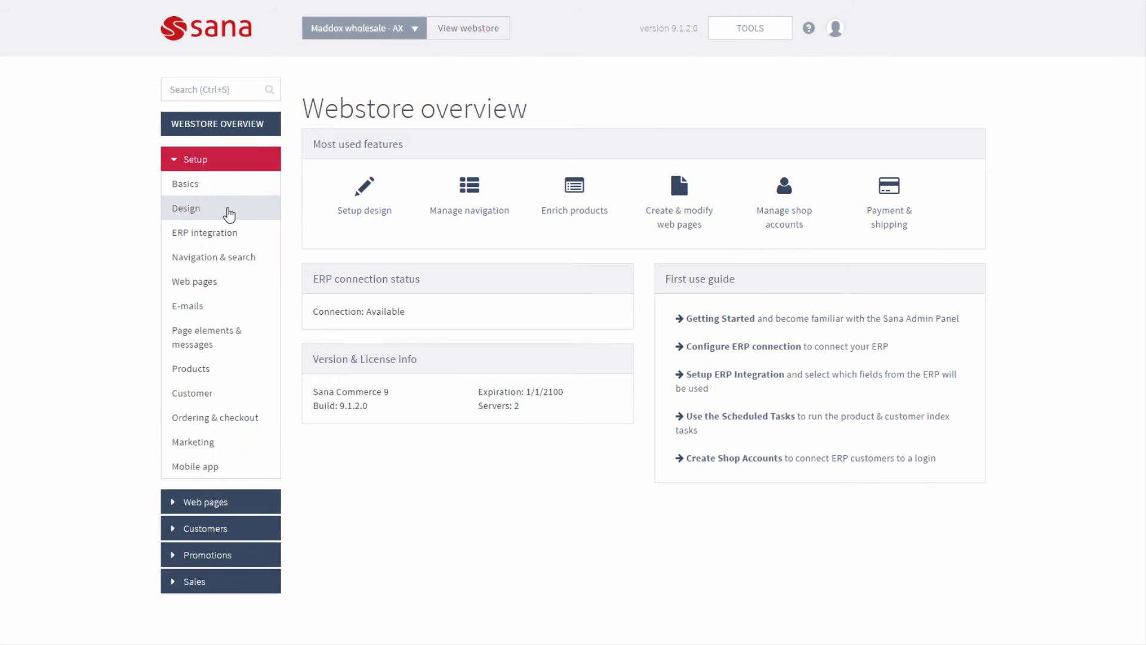
click(186, 208)
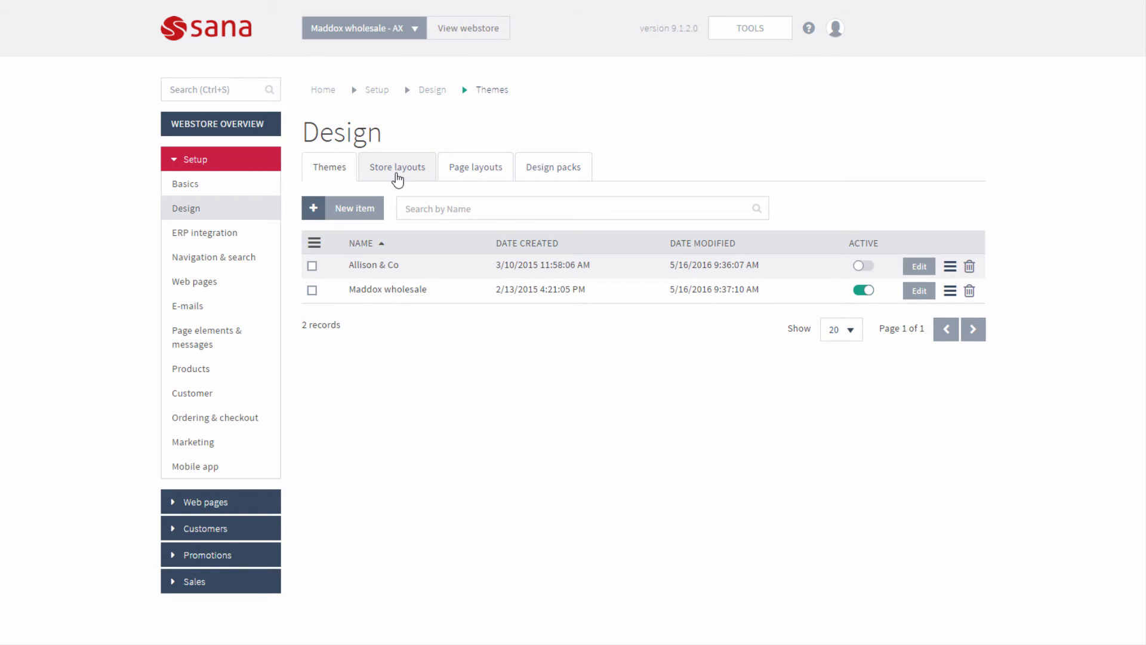
click(397, 167)
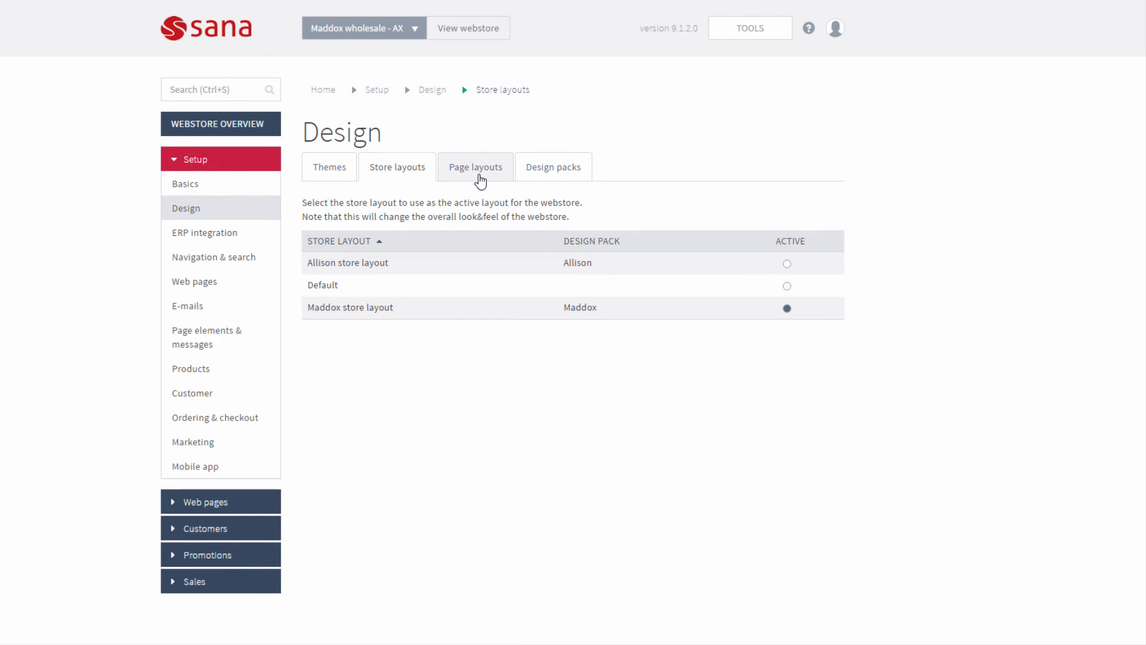
click(475, 167)
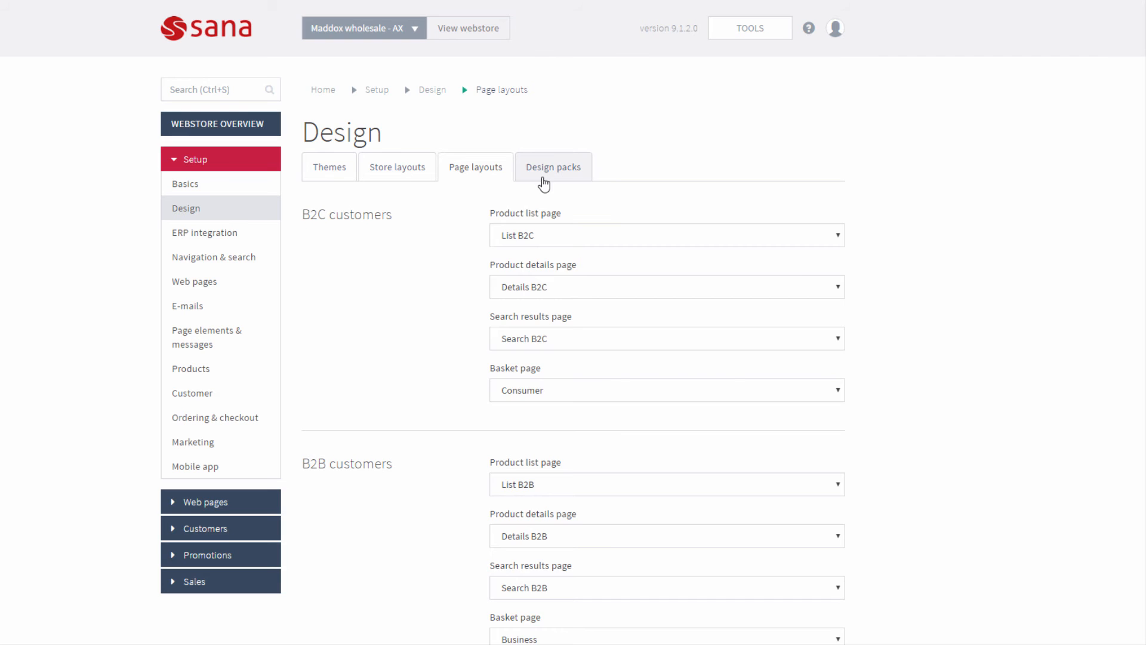
click(552, 167)
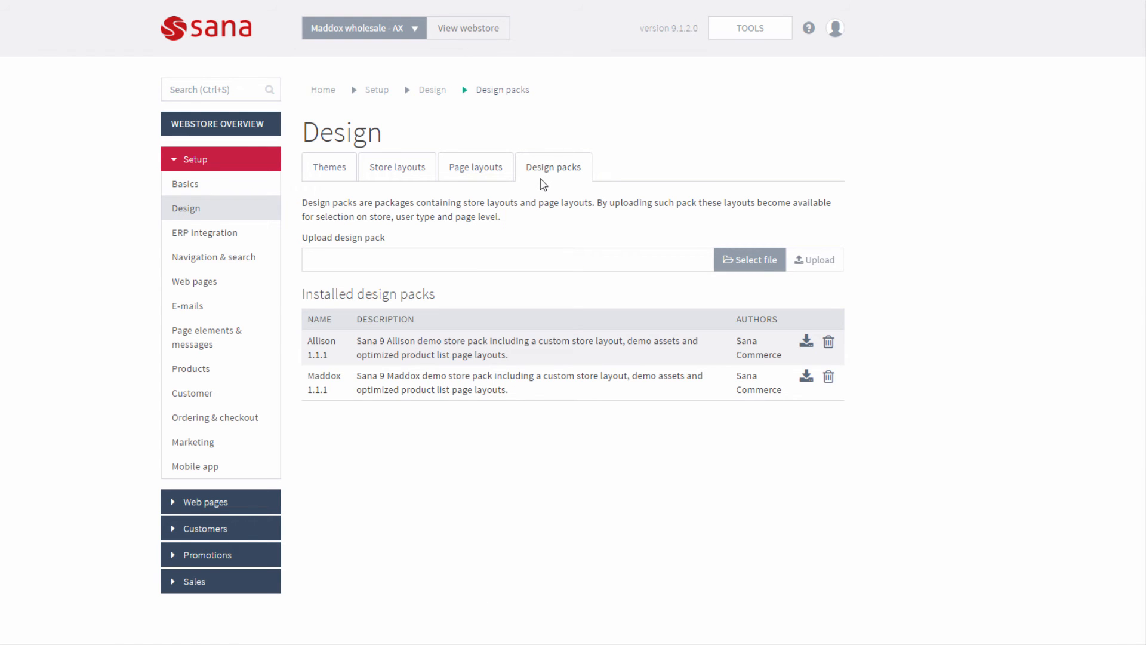
click(215, 416)
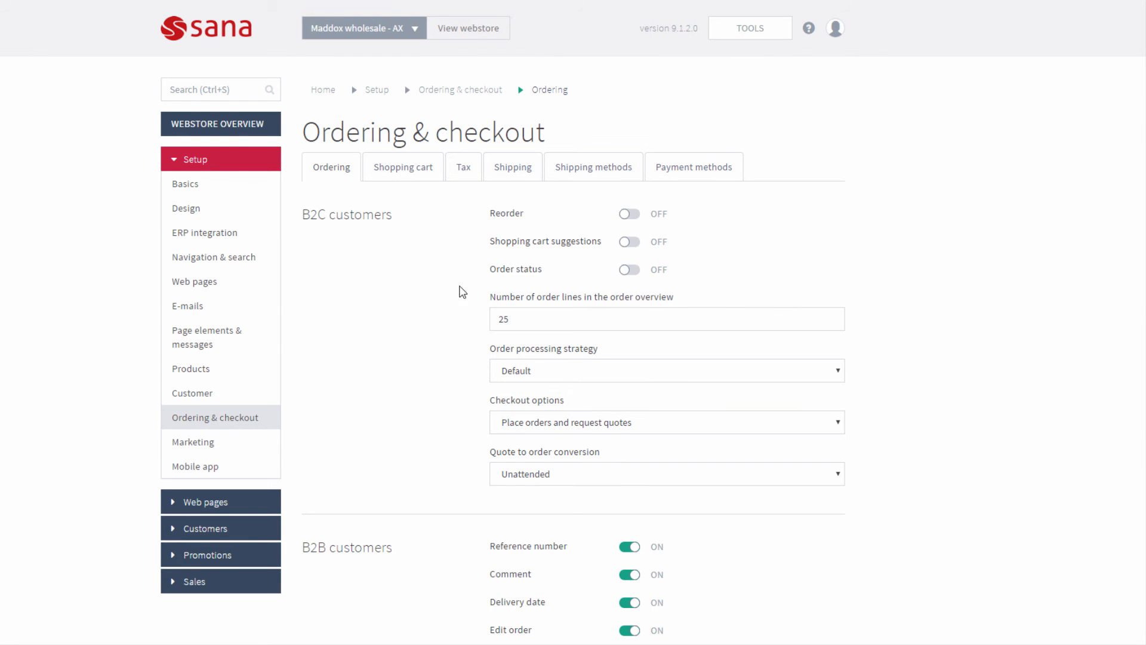
Review shipping and payment methods, then list the four customer segments.
click(593, 167)
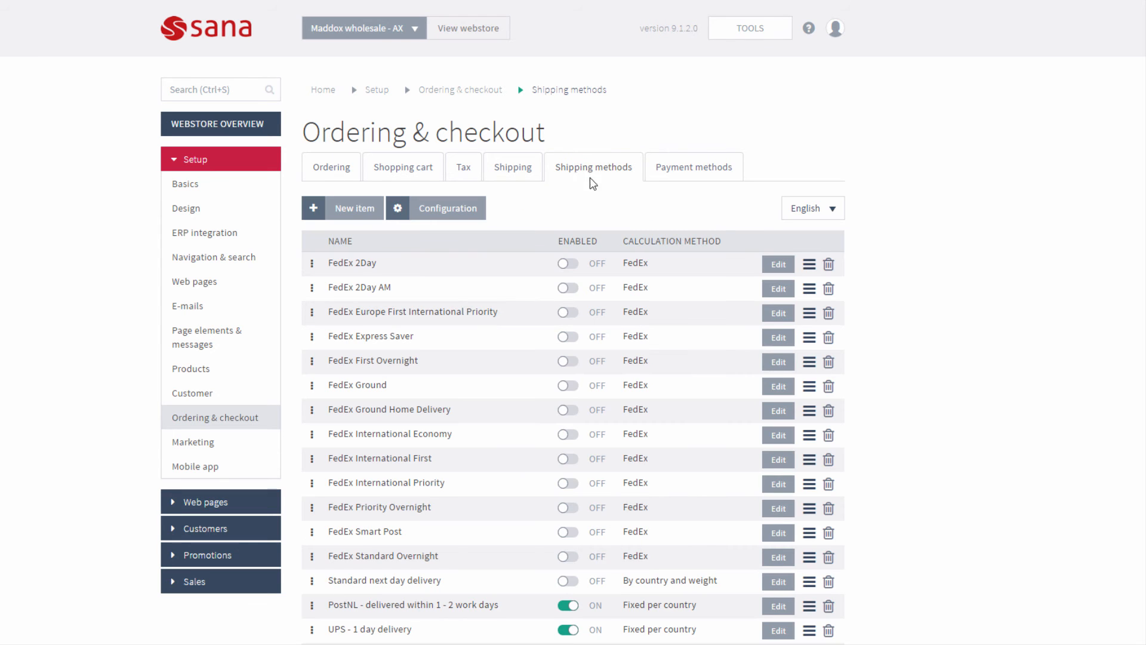
click(693, 167)
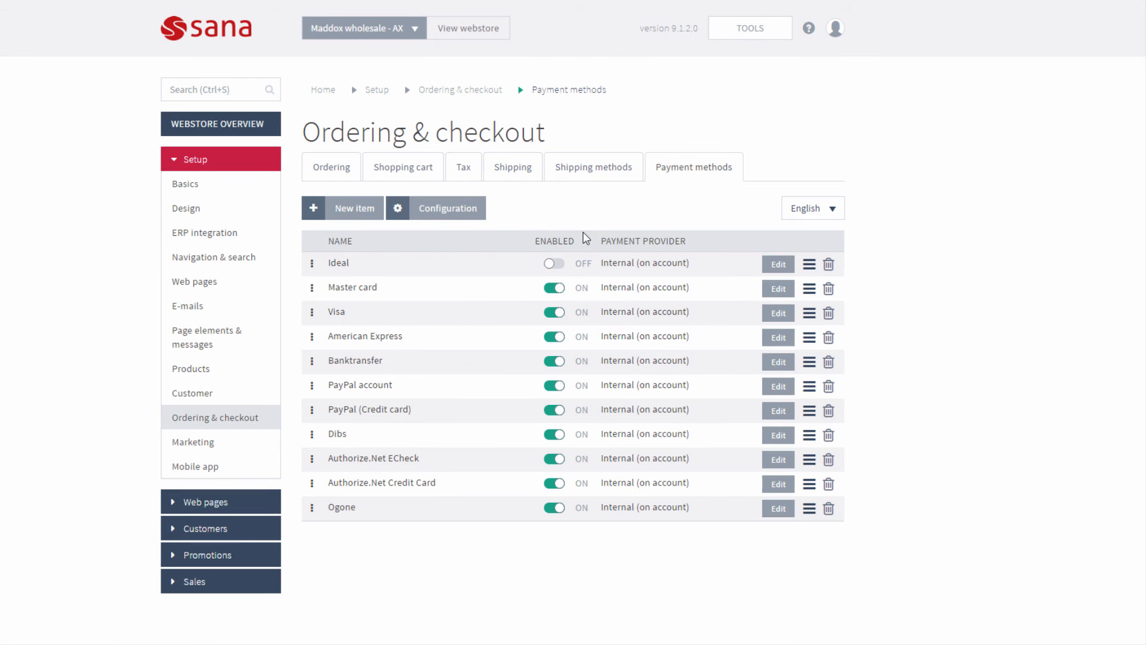
click(204, 527)
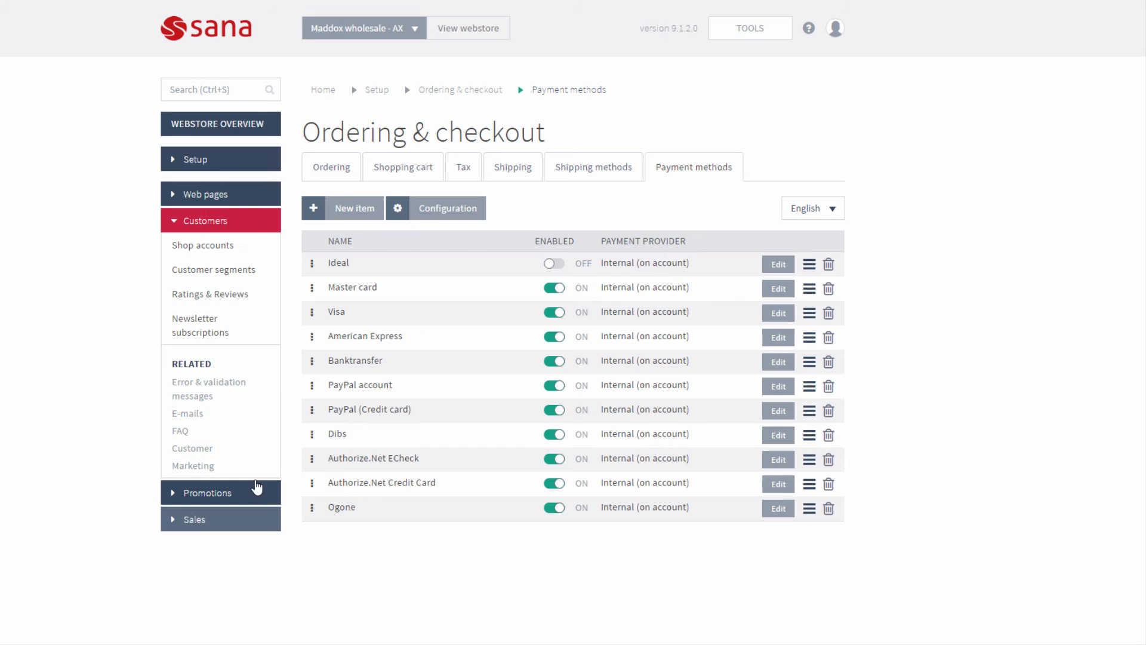
click(214, 269)
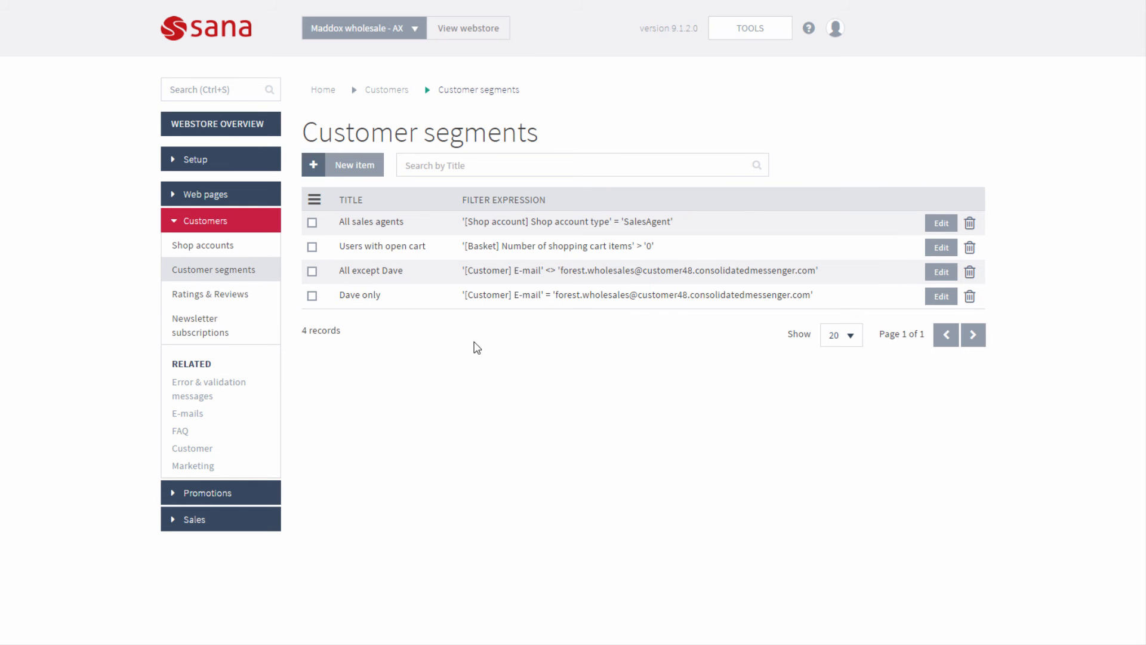
click(468, 27)
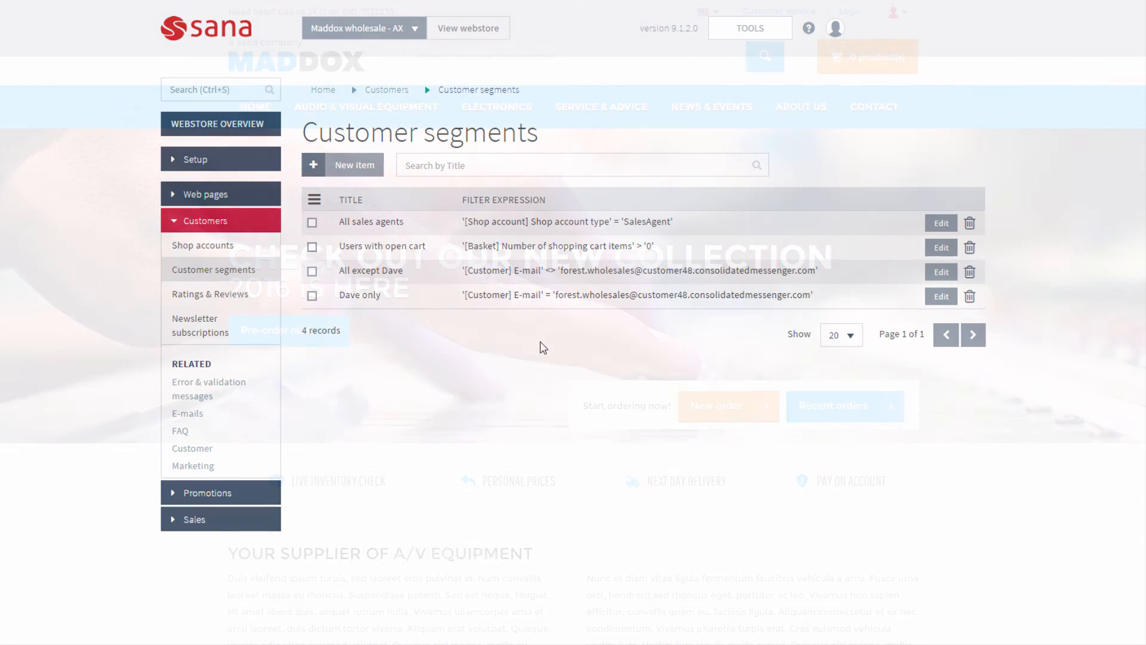
Log in to the Maddox webstore as customer Dave.
click(467, 27)
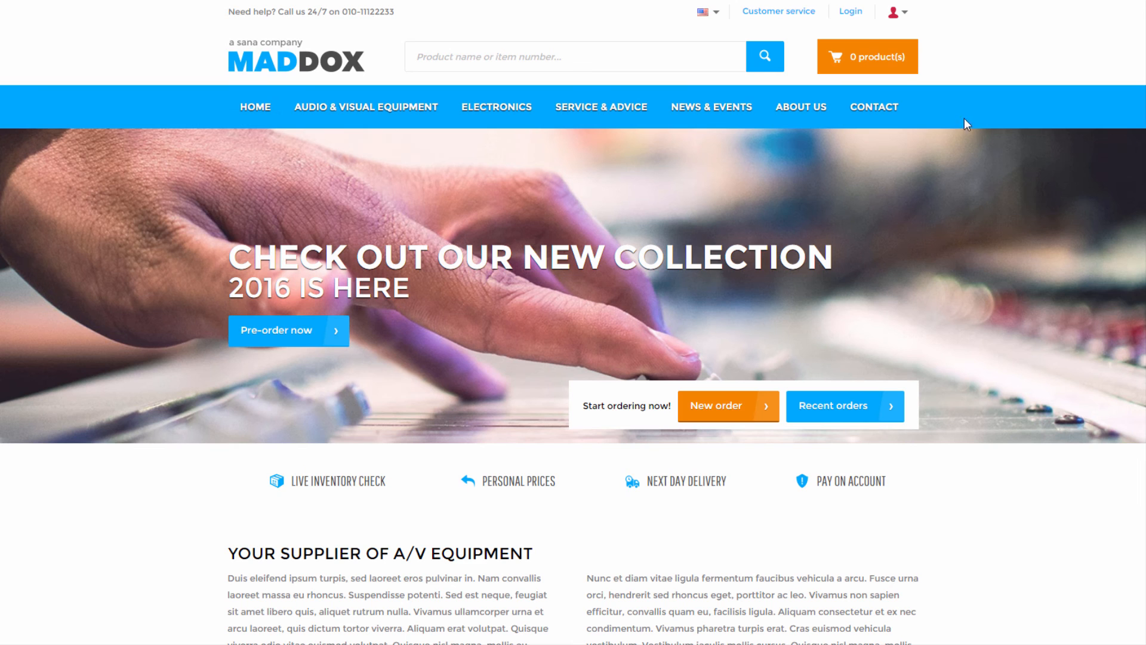
click(850, 11)
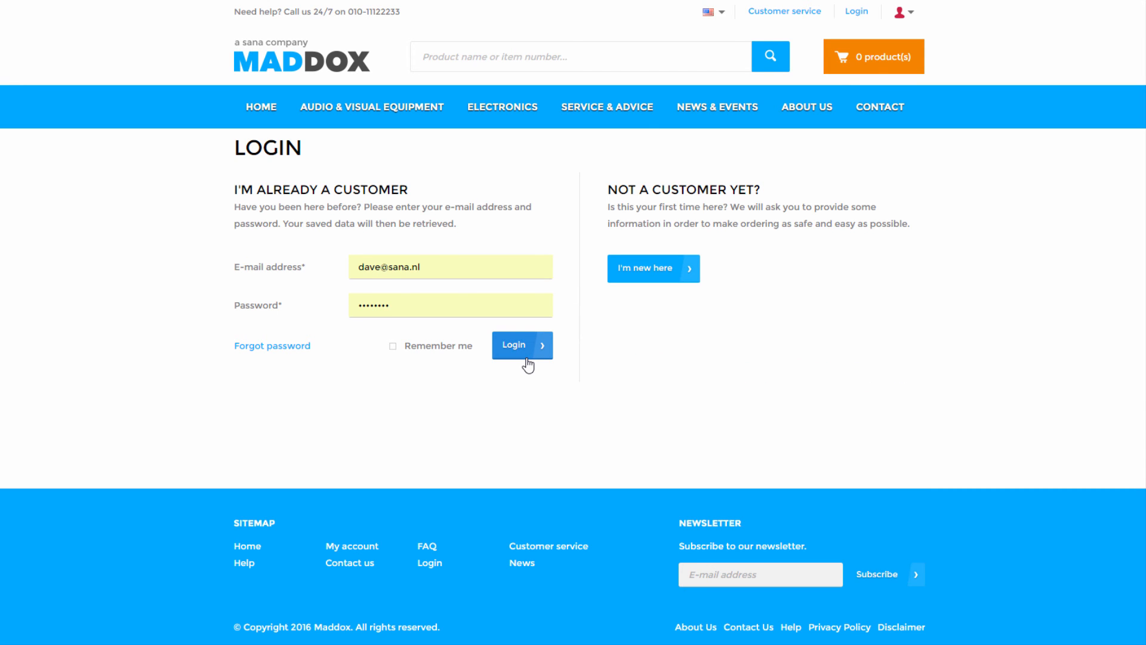
click(521, 344)
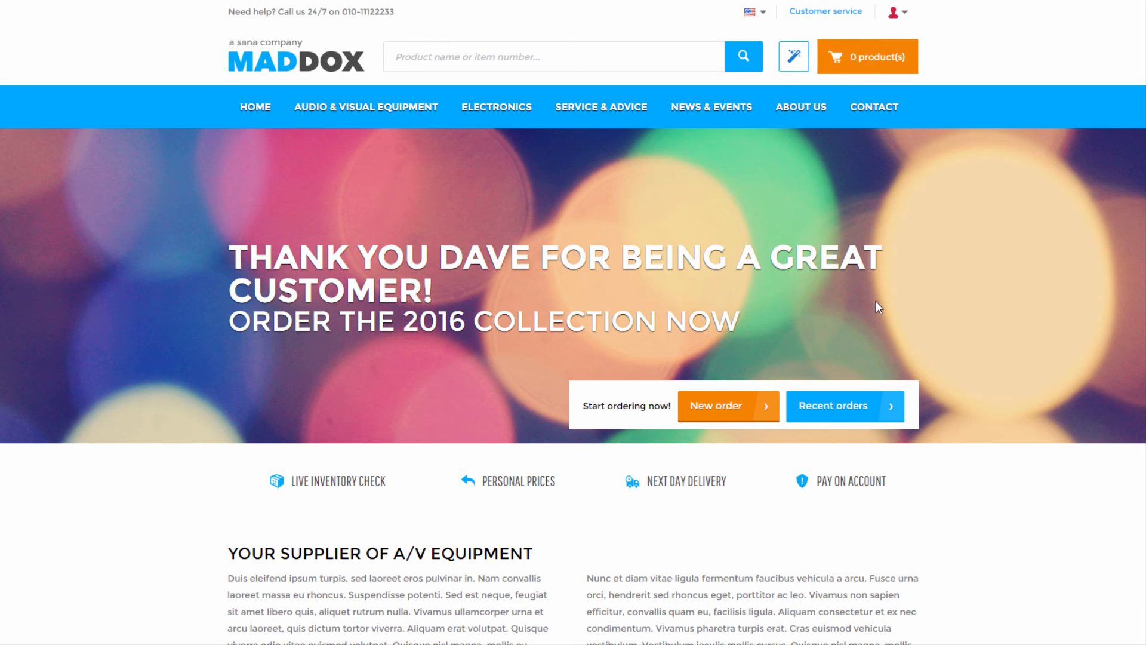
mouse_move(919, 30)
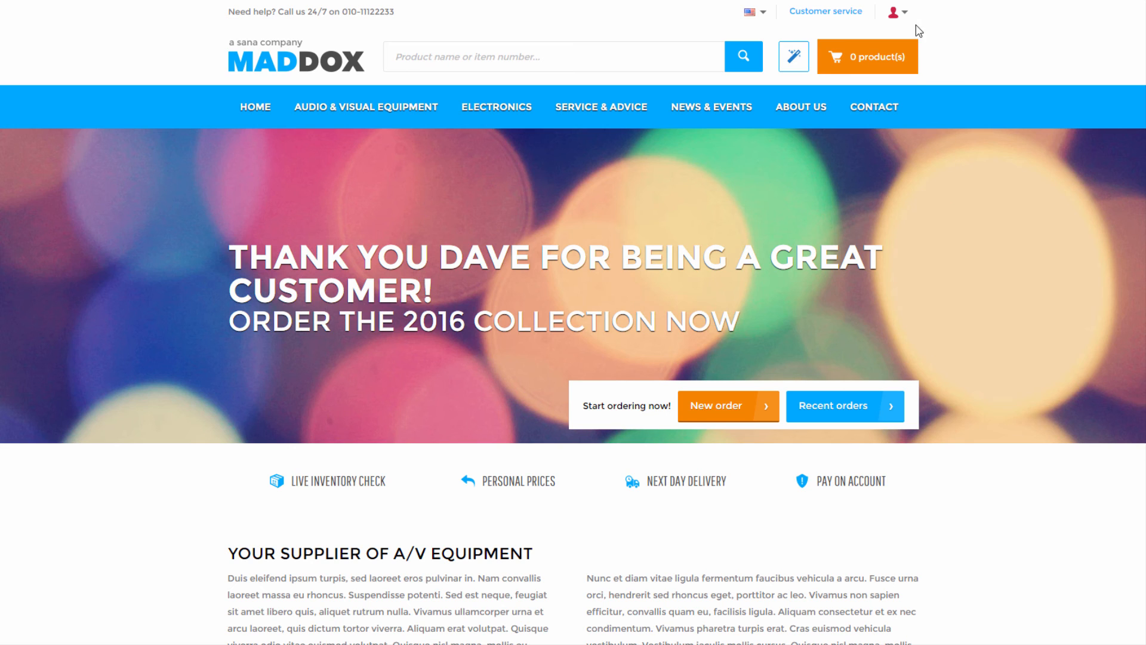
click(893, 12)
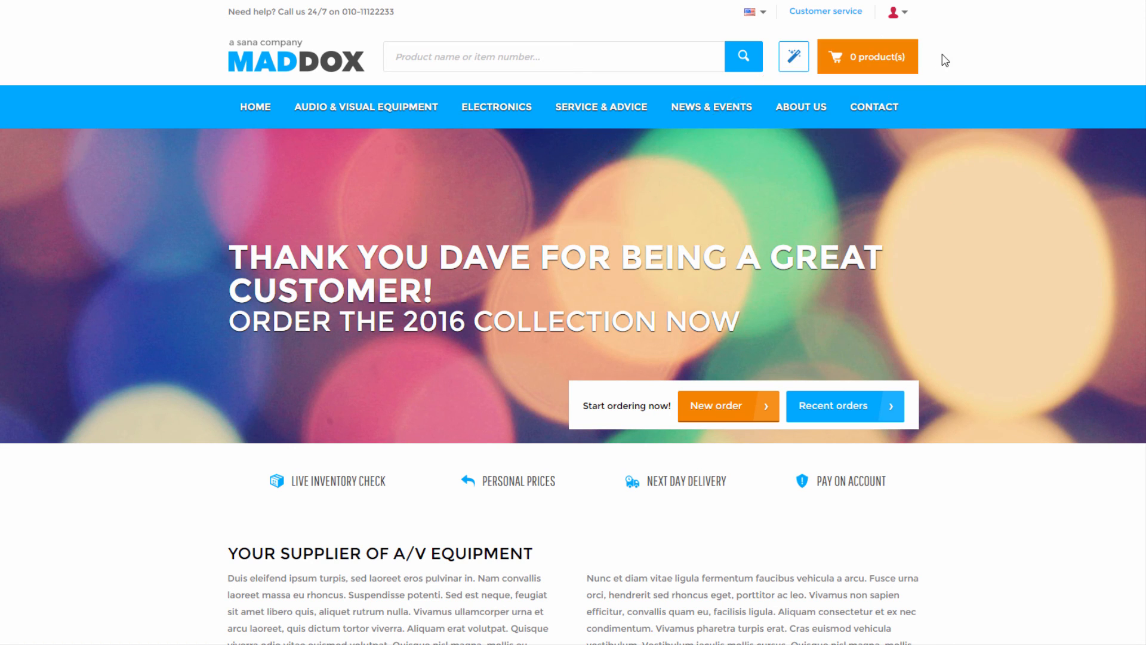
Request product suggestions from sales history in the shopping cart.
click(727, 404)
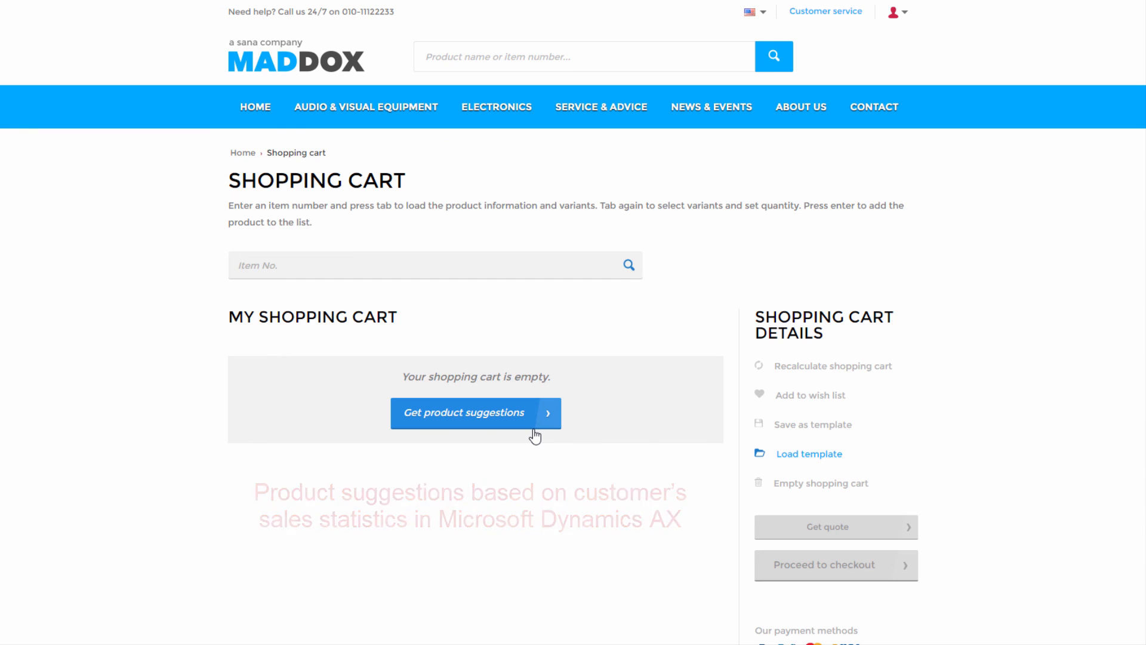
click(474, 412)
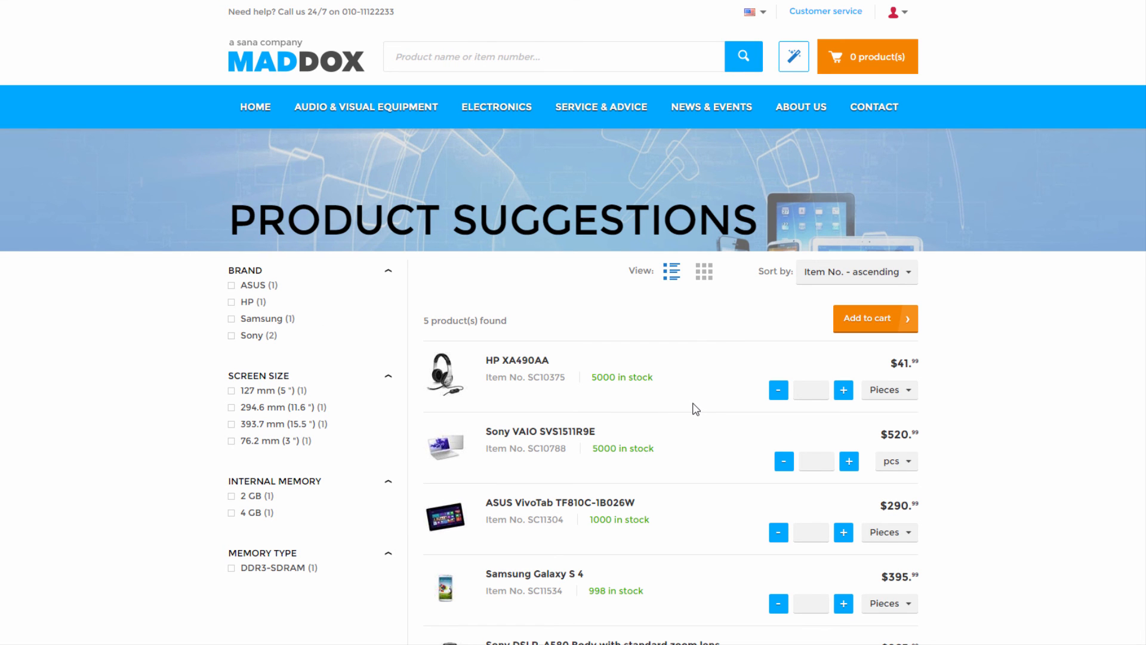